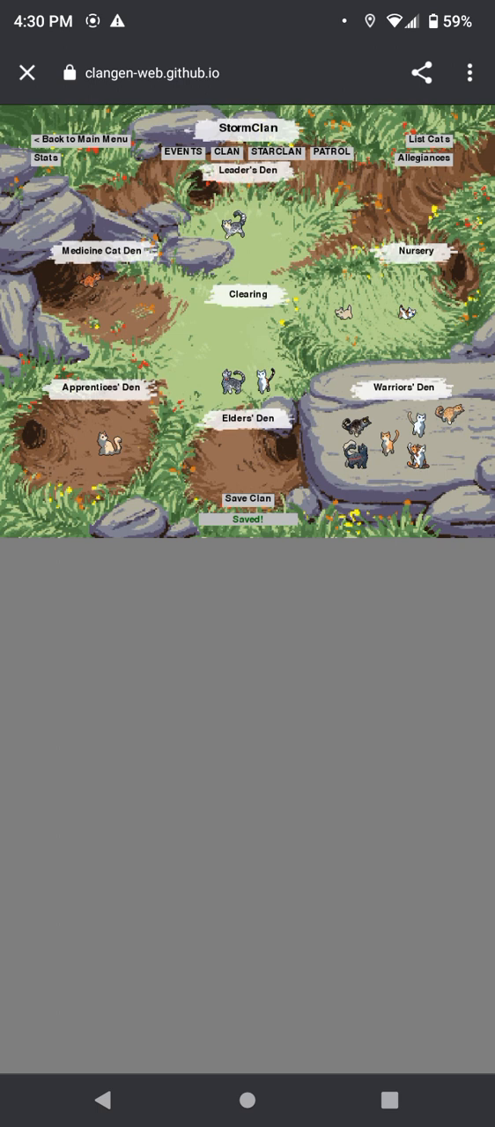
Step: Show StormClan's full fifteen-cat list on one page
{"action": "left_click", "coordinate": [428, 141]}
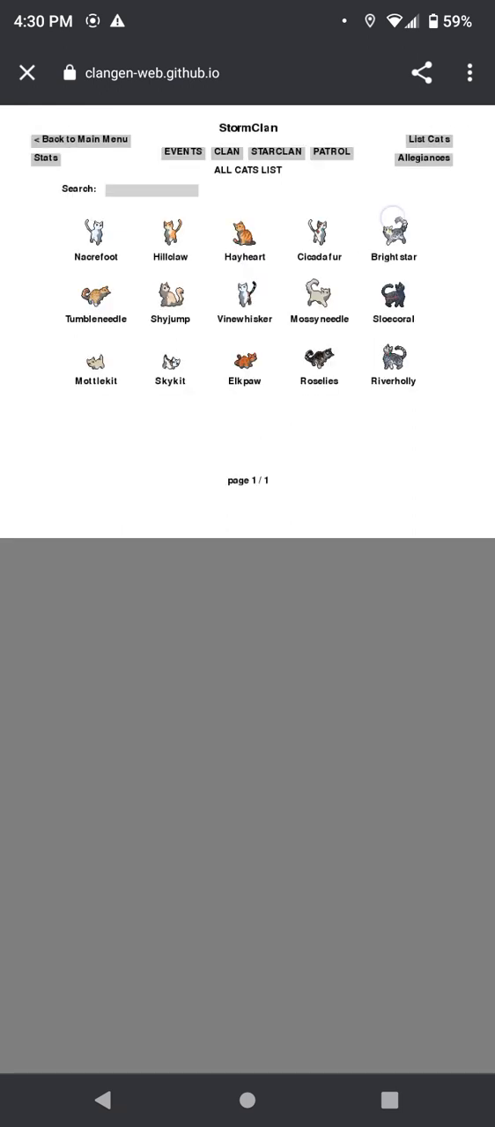
{"action": "left_click", "coordinate": [391, 231]}
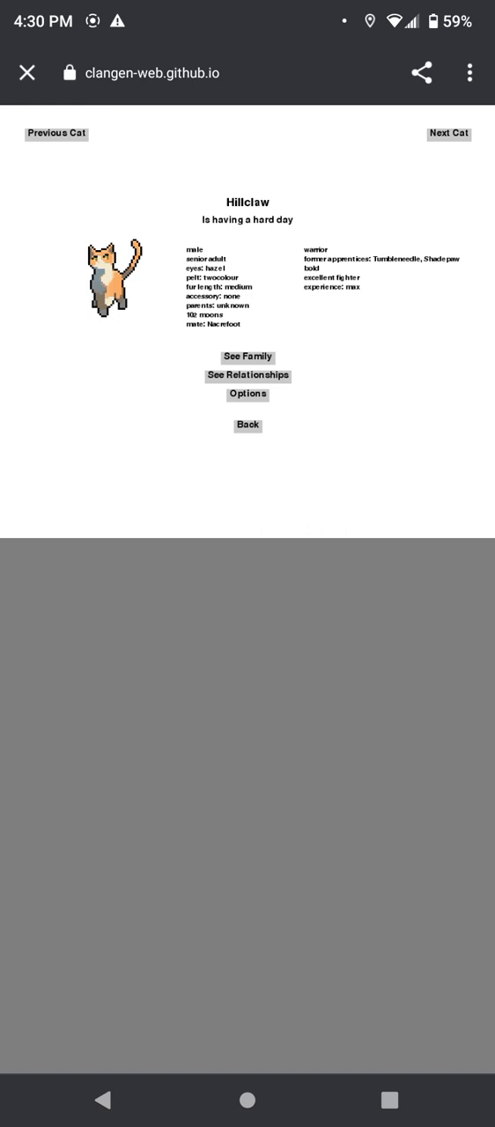
{"action": "left_click", "coordinate": [447, 134]}
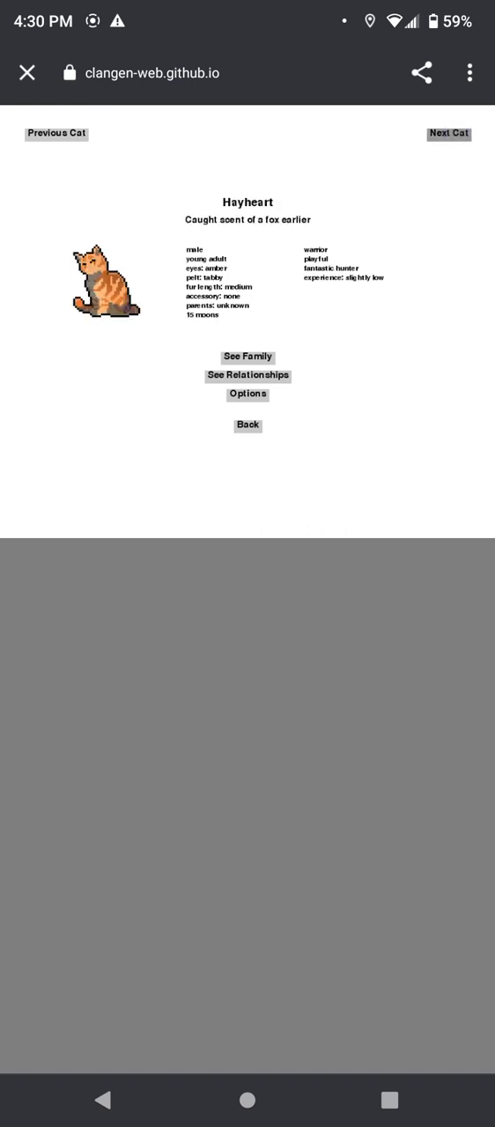
{"action": "left_click", "coordinate": [448, 134]}
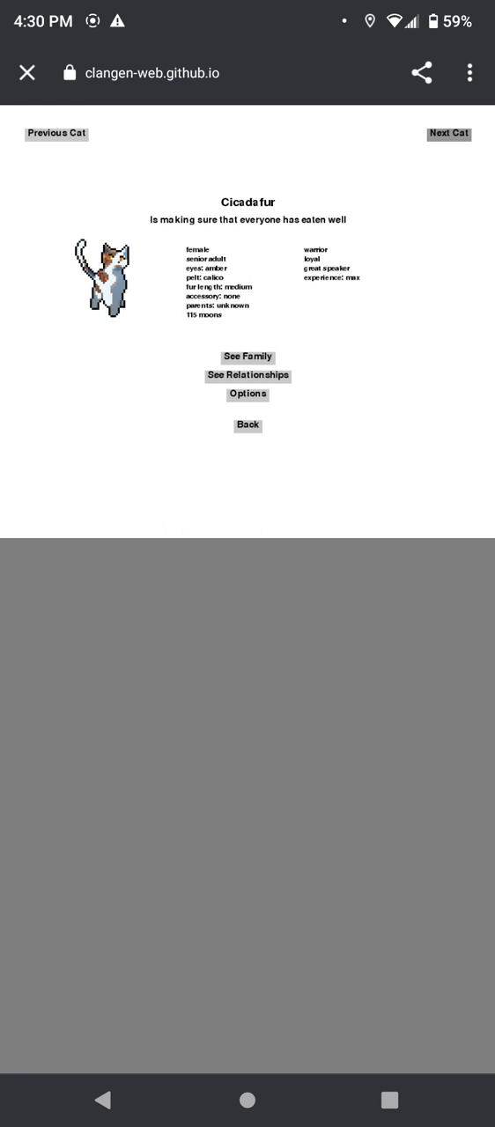
{"action": "left_click", "coordinate": [448, 134]}
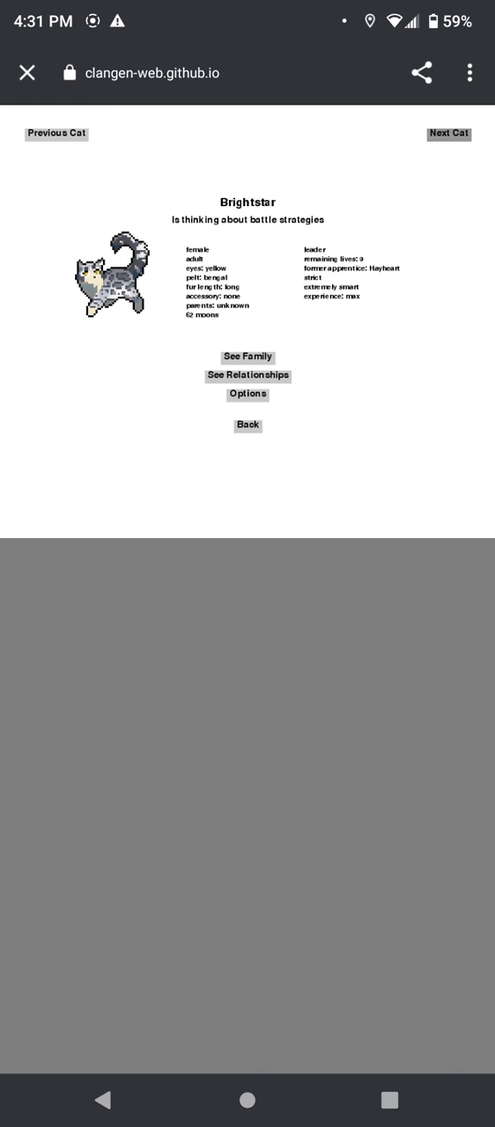
{"action": "left_click", "coordinate": [448, 134]}
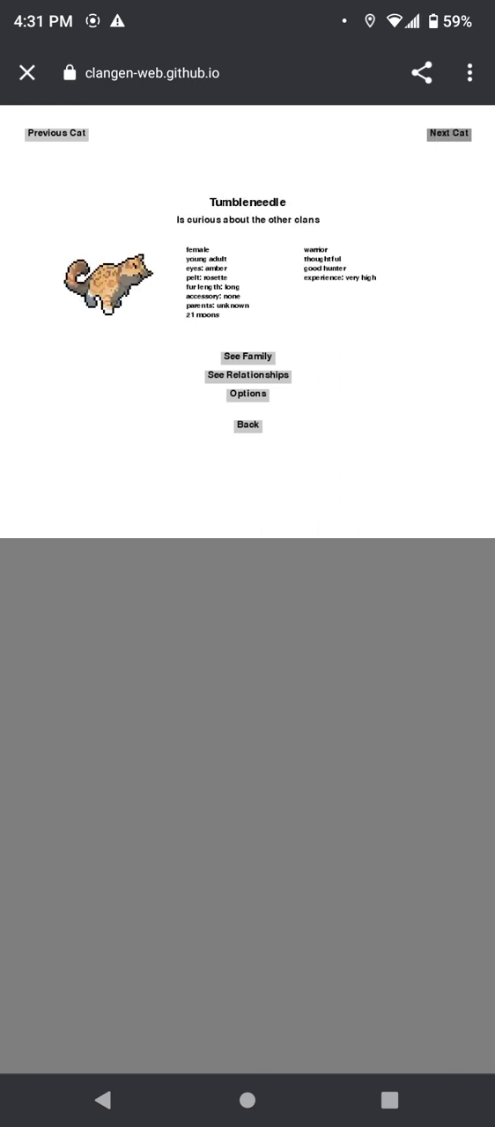
{"action": "left_click", "coordinate": [448, 134]}
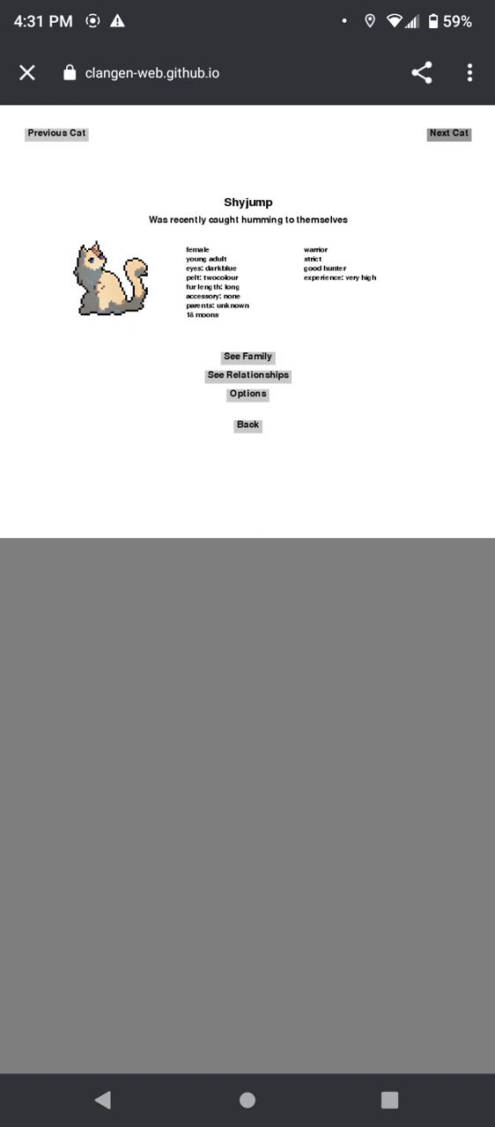
{"action": "left_click", "coordinate": [448, 134]}
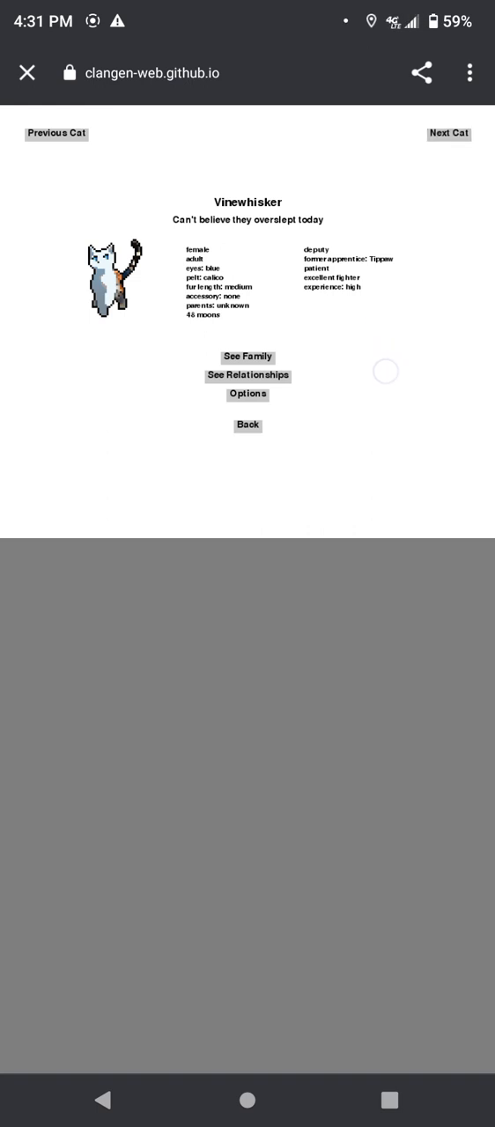
{"action": "left_click", "coordinate": [448, 134]}
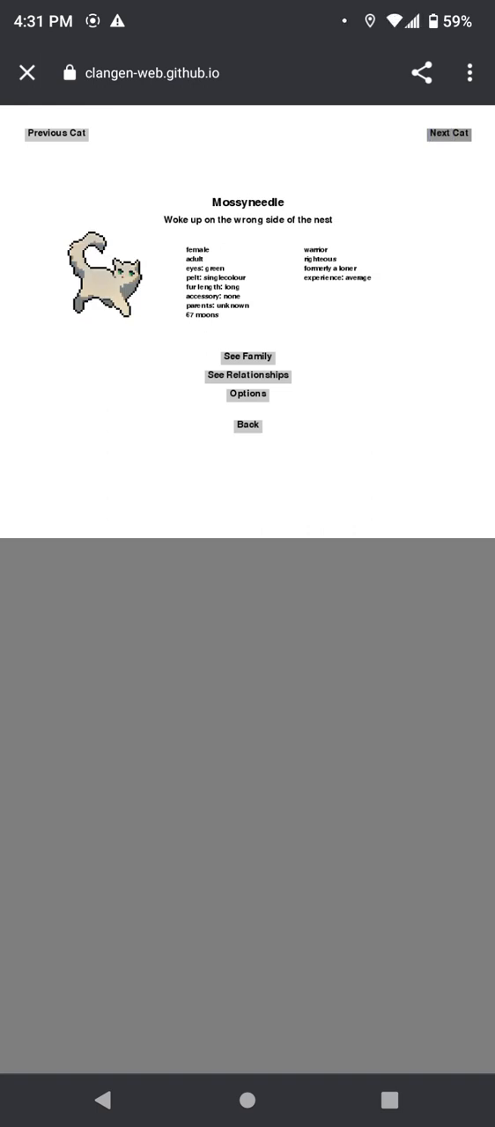
{"action": "left_click", "coordinate": [448, 134]}
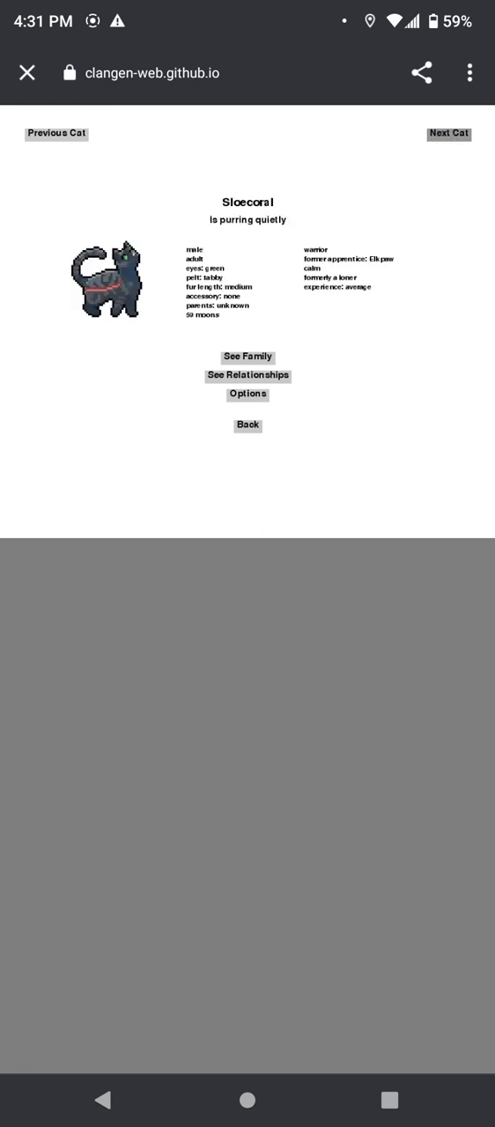
{"action": "left_click", "coordinate": [450, 134]}
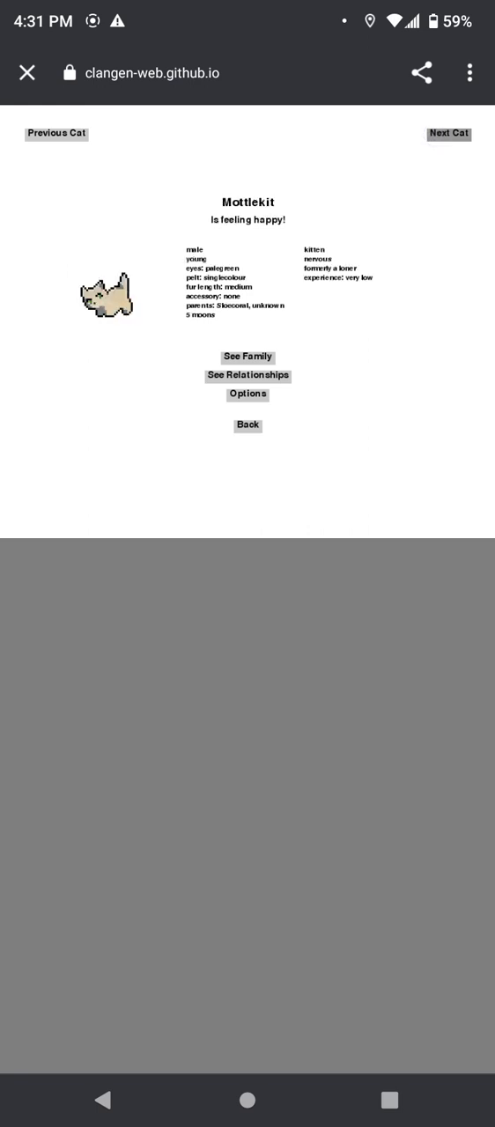
{"action": "left_click", "coordinate": [448, 134]}
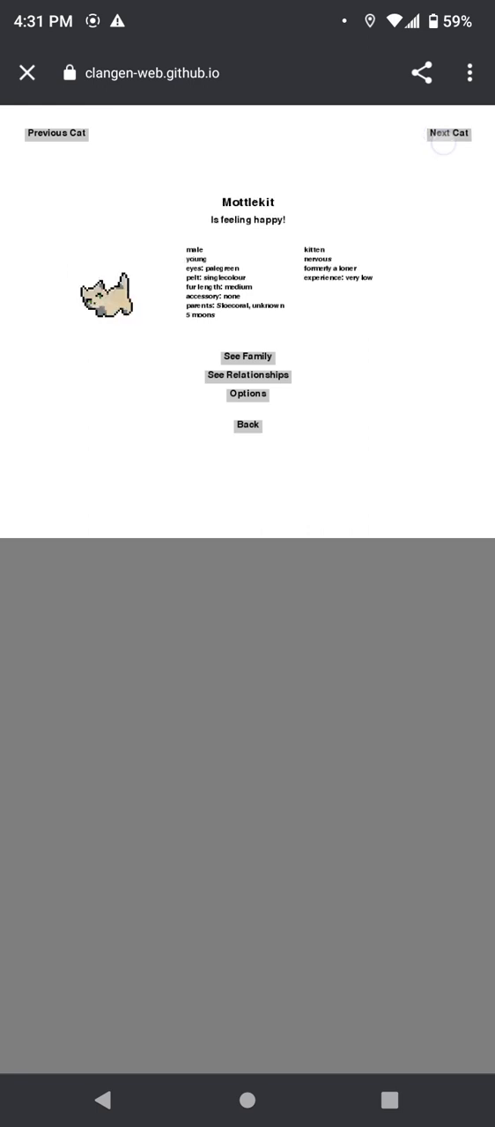
{"action": "left_click", "coordinate": [448, 134]}
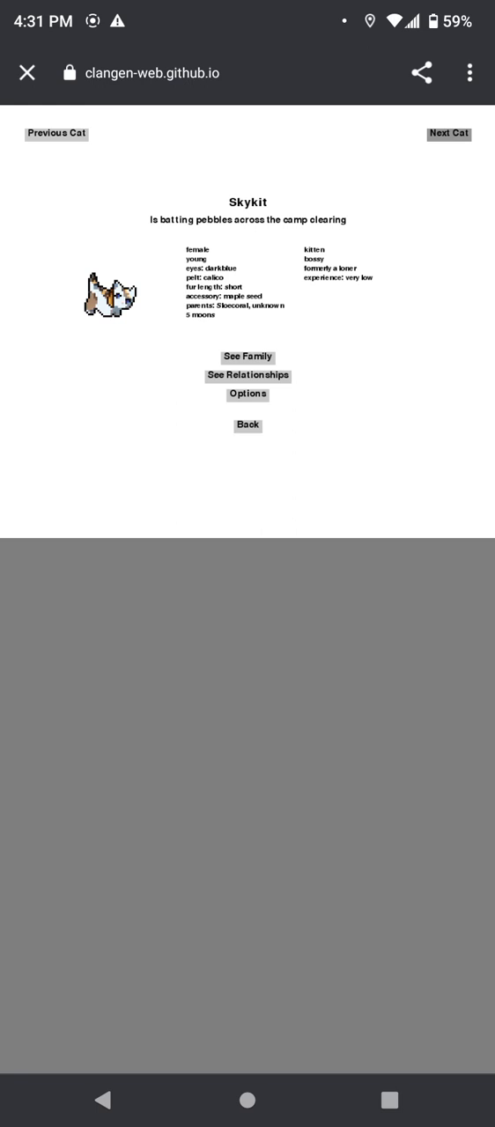
{"action": "left_click", "coordinate": [450, 134]}
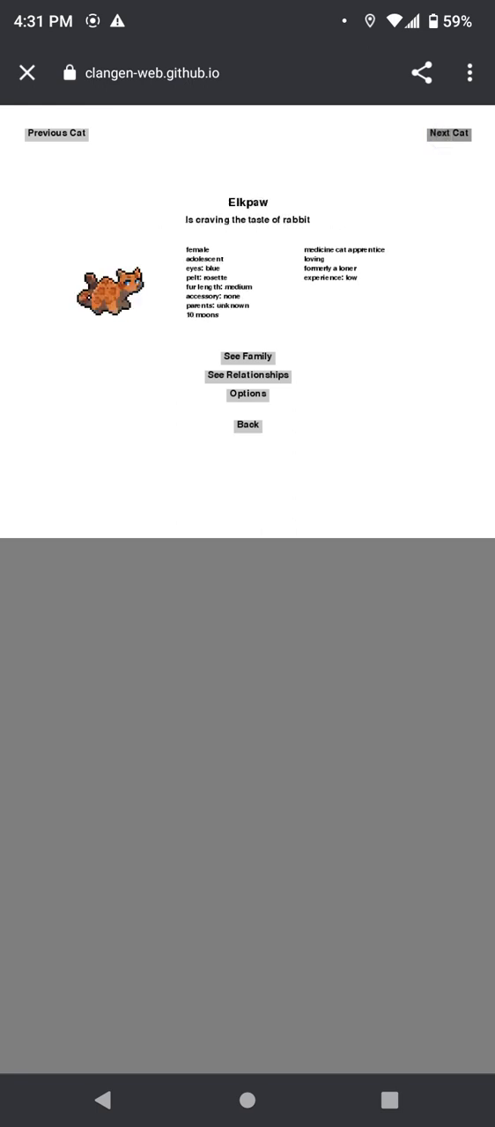
{"action": "left_click", "coordinate": [447, 134]}
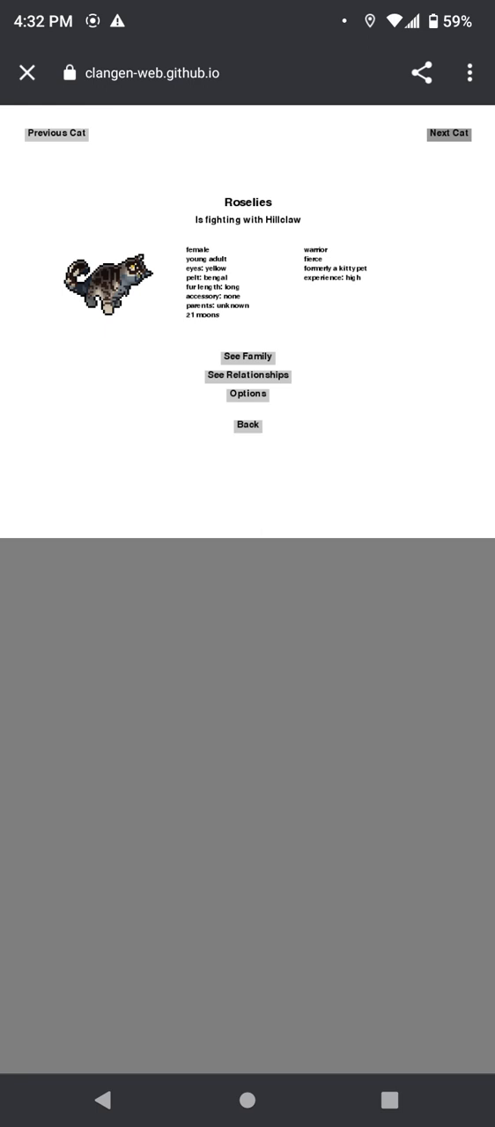
{"action": "left_click", "coordinate": [449, 134]}
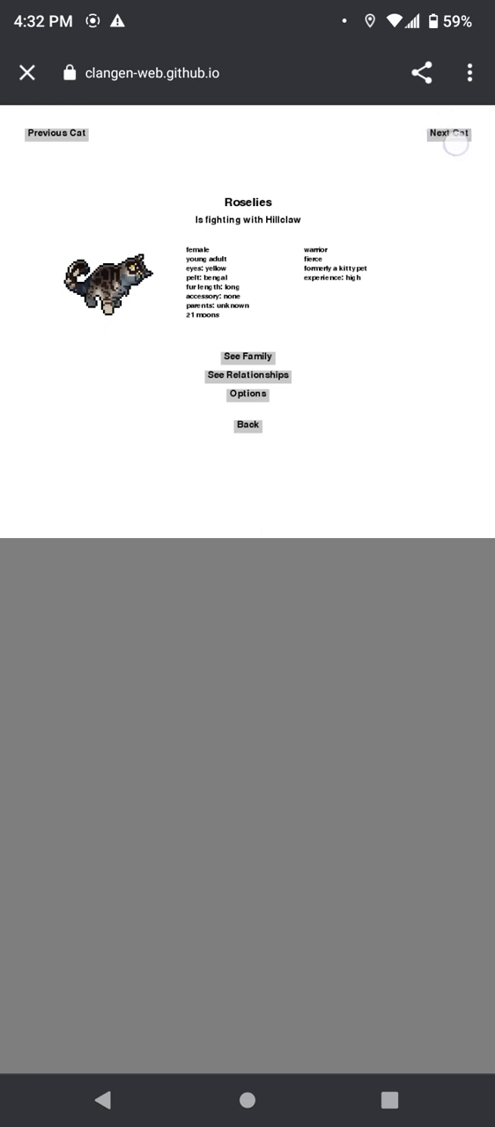
{"action": "left_click", "coordinate": [450, 134]}
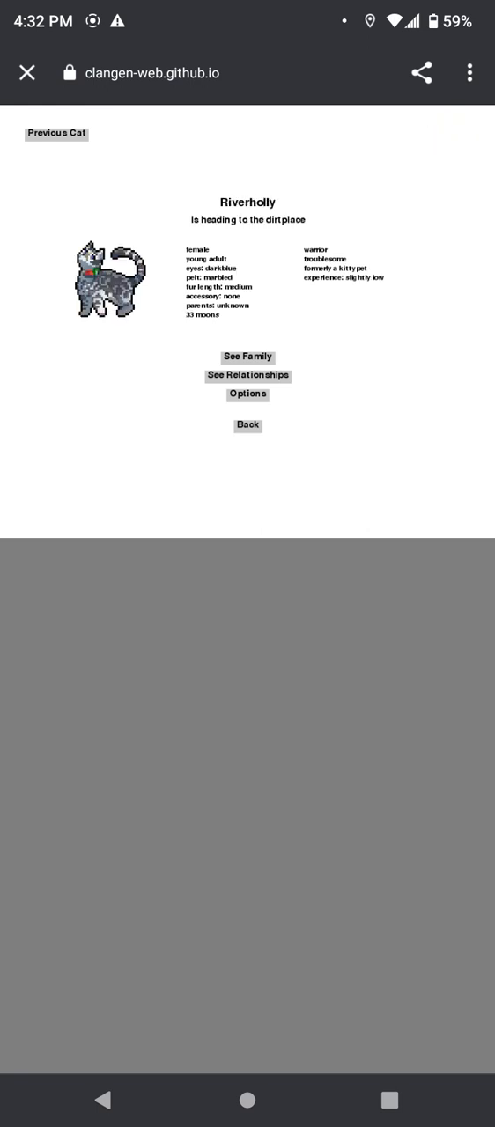
{"action": "left_click", "coordinate": [246, 426]}
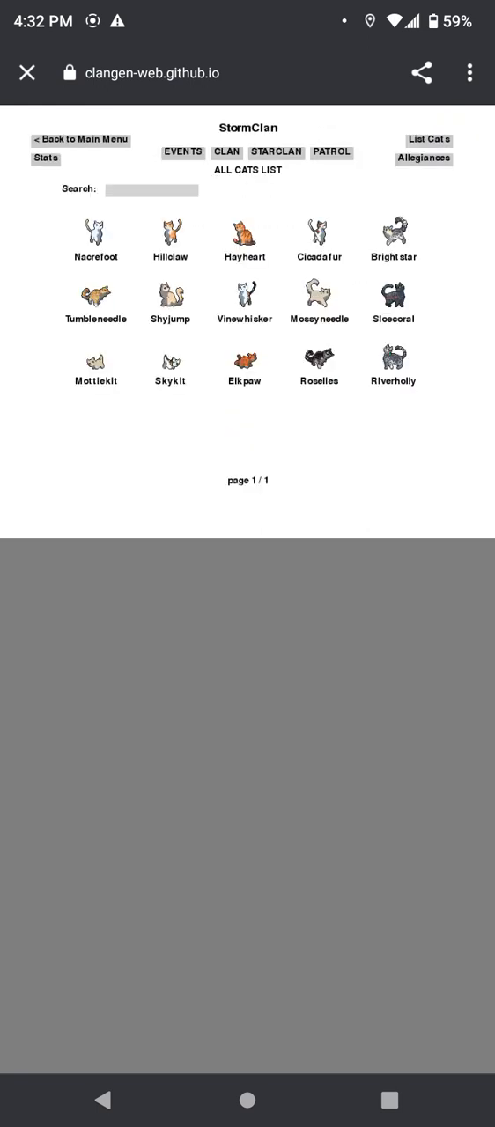
Step: Send a random patrol of Vinewhisker, Cicadafur and Tumbleneedle out, proceed through its event, and return to the clan
{"action": "left_click", "coordinate": [331, 151]}
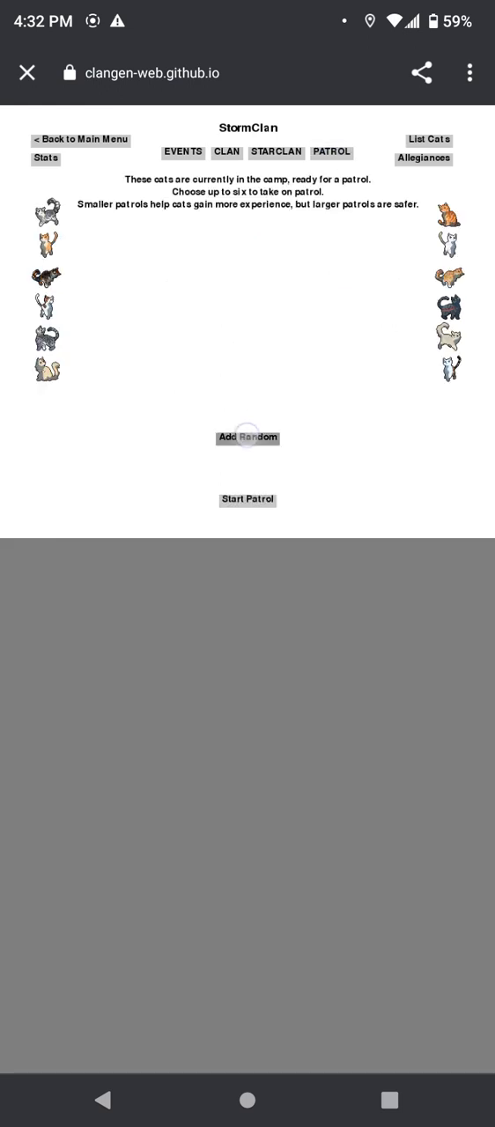
{"action": "left_click", "coordinate": [247, 437]}
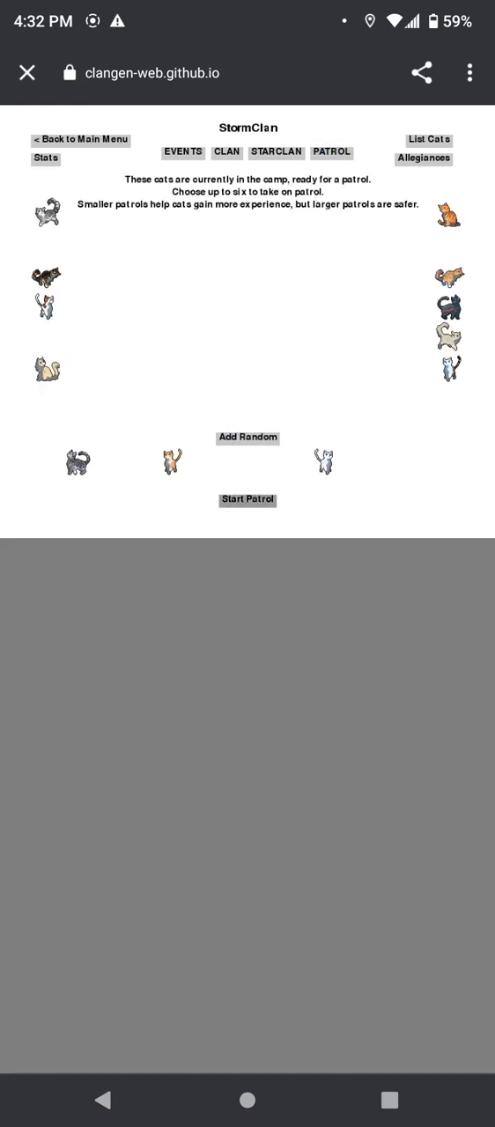
{"action": "left_click", "coordinate": [247, 500]}
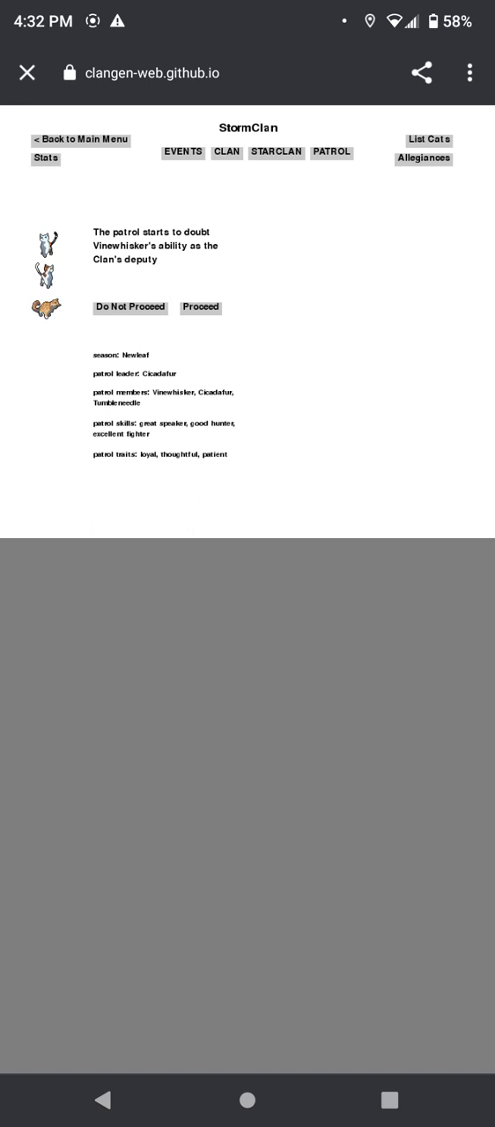
{"action": "left_click", "coordinate": [201, 306]}
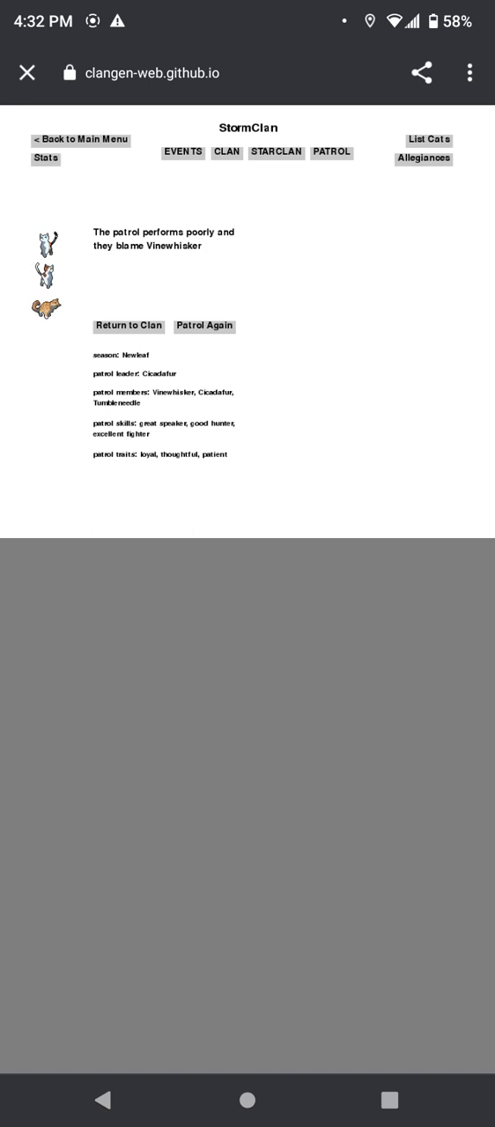
{"action": "left_click", "coordinate": [428, 141]}
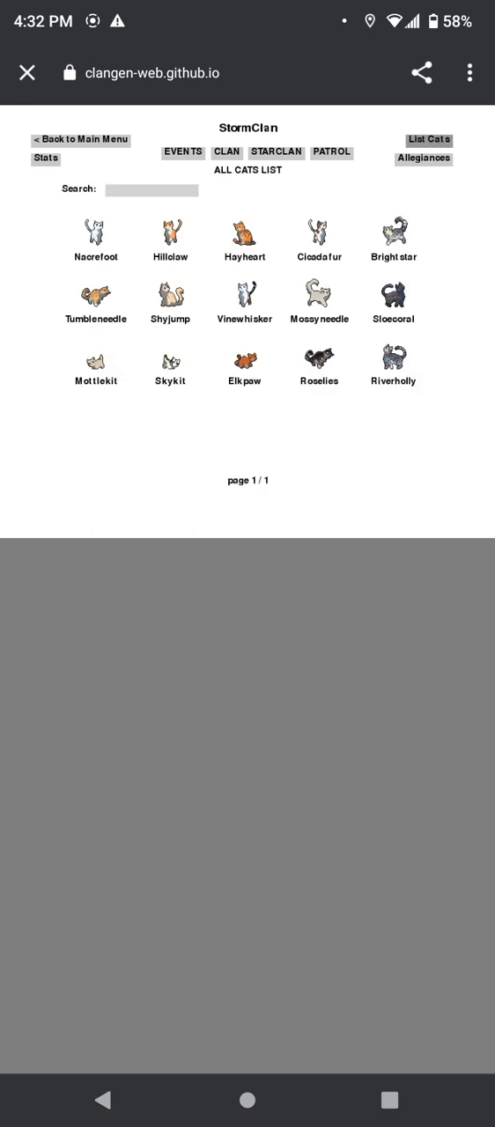
{"action": "left_click", "coordinate": [391, 233]}
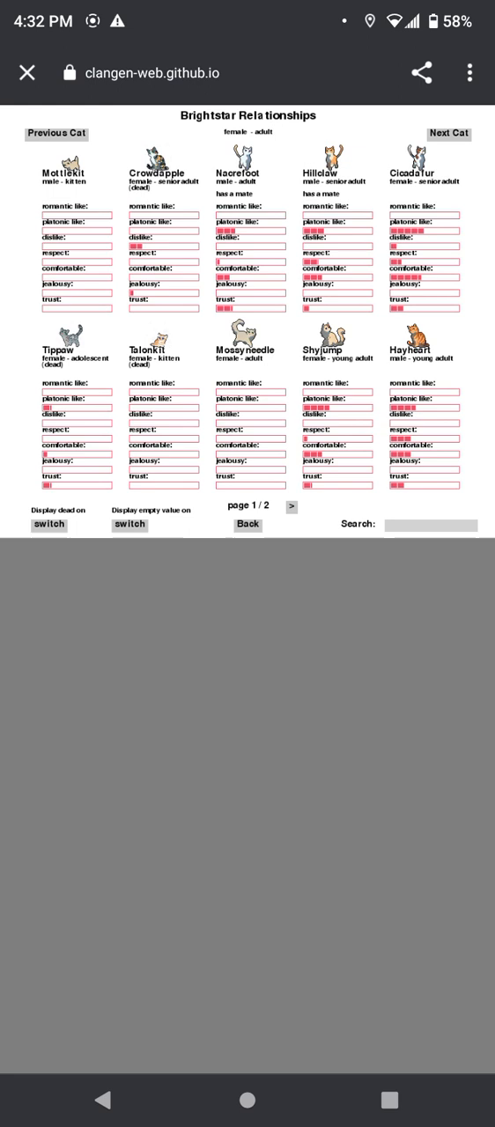
{"action": "left_click", "coordinate": [50, 525]}
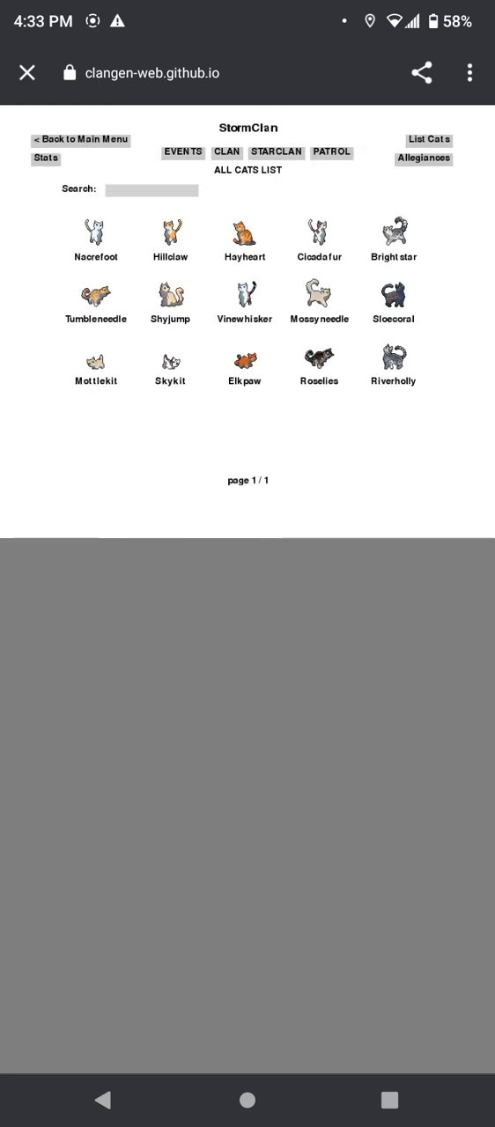
Step: Review Hayheart's relationships with clanmates, then go back to the full cat list
{"action": "left_click", "coordinate": [243, 231]}
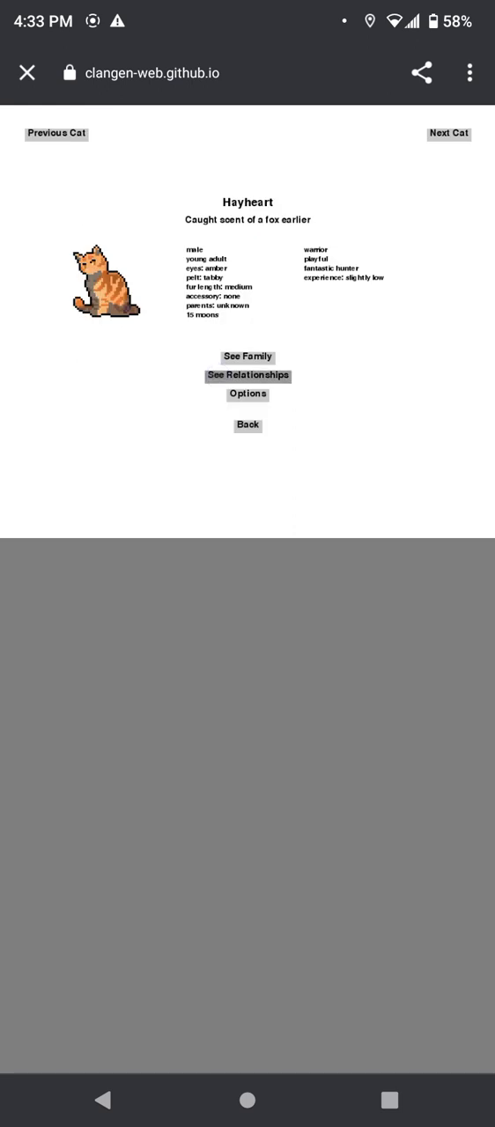
{"action": "left_click", "coordinate": [247, 375]}
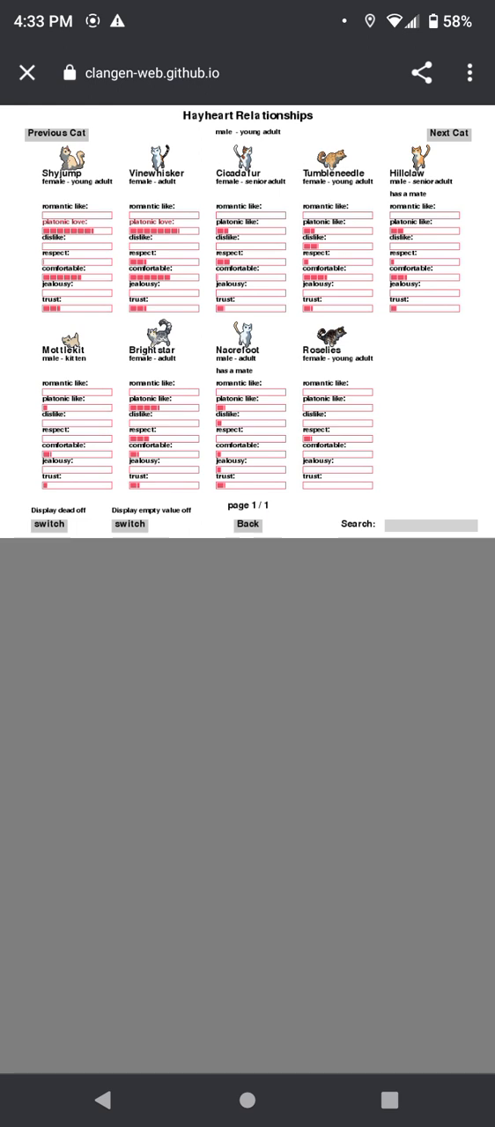
{"action": "left_click", "coordinate": [246, 525]}
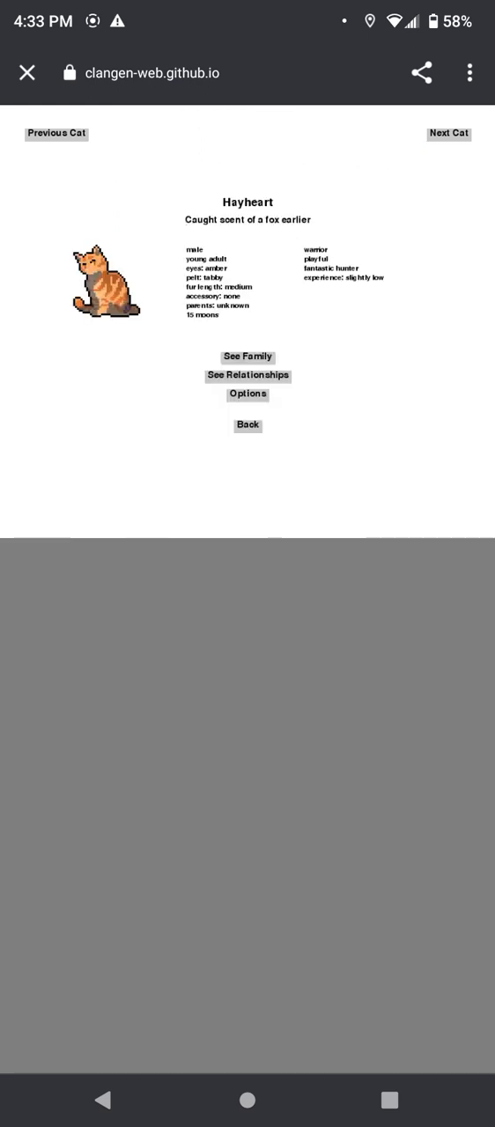
{"action": "left_click", "coordinate": [247, 427]}
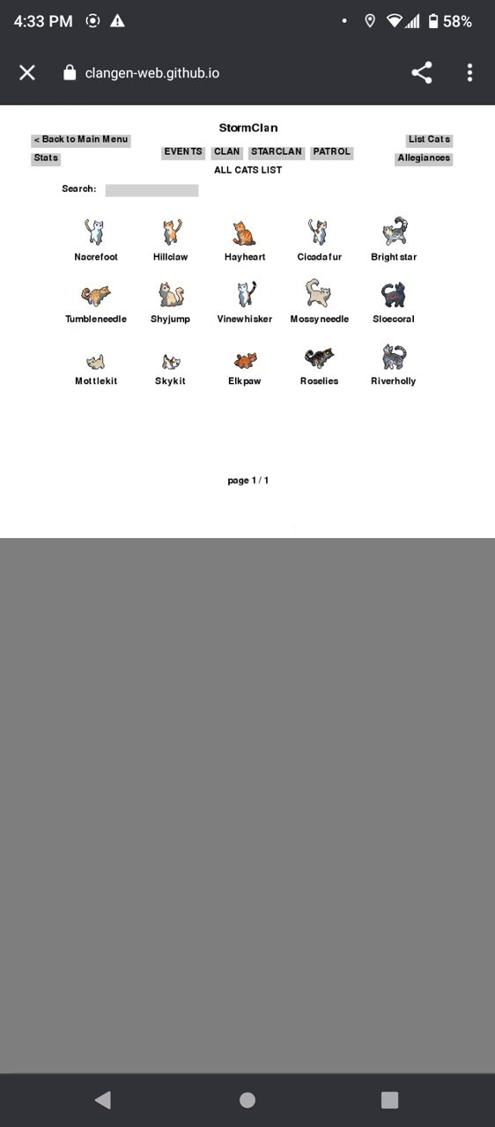
Step: Send Brightstar, Shyjump and Sloecoral on patrol and proceed to help the Clanmate trapped in brambles
{"action": "left_click", "coordinate": [331, 152]}
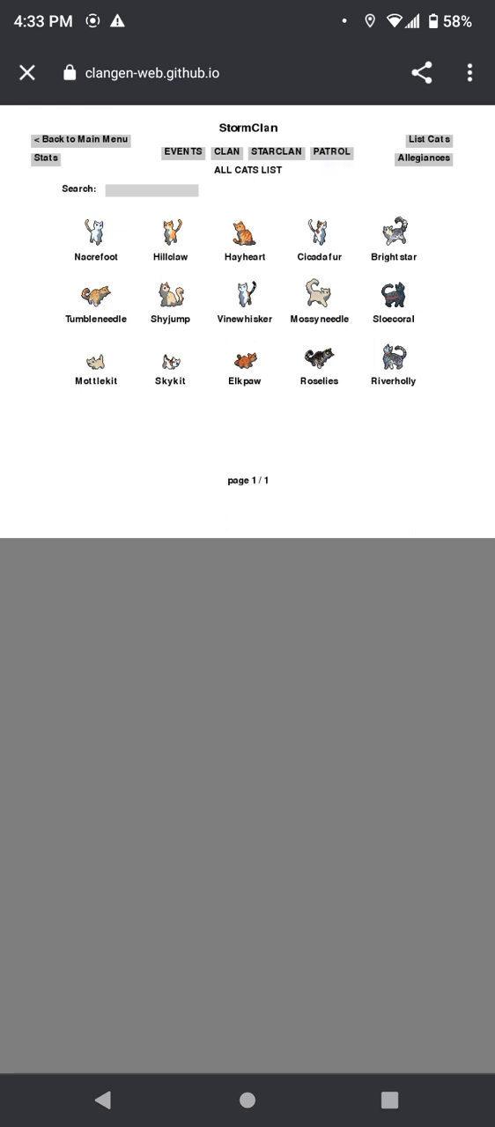
{"action": "left_click", "coordinate": [332, 151]}
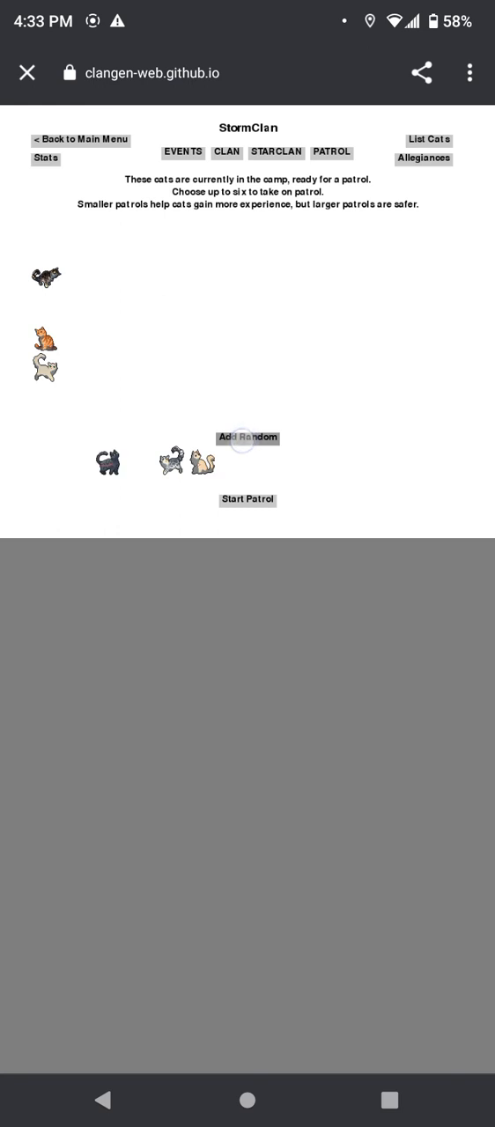
{"action": "left_click", "coordinate": [247, 500]}
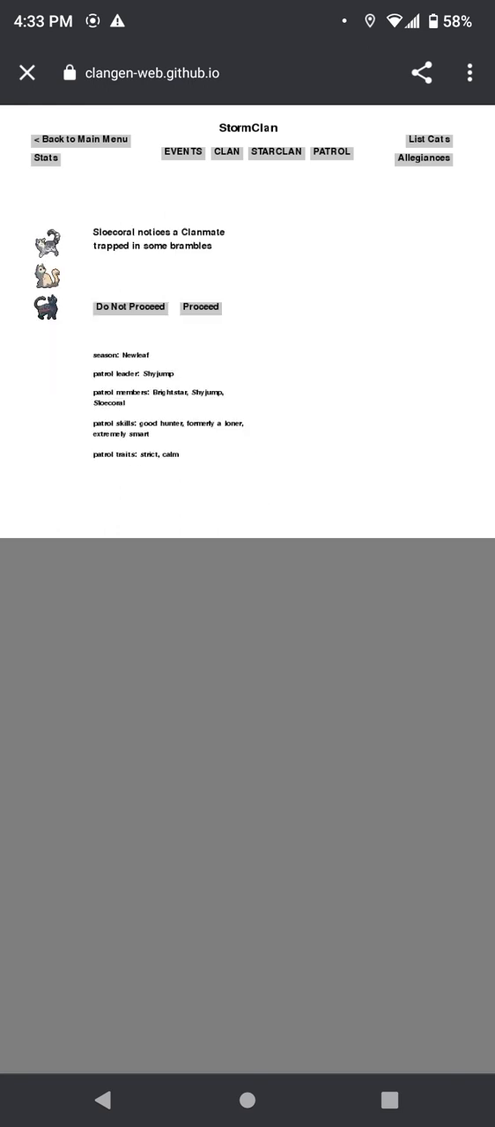
{"action": "left_click", "coordinate": [201, 306]}
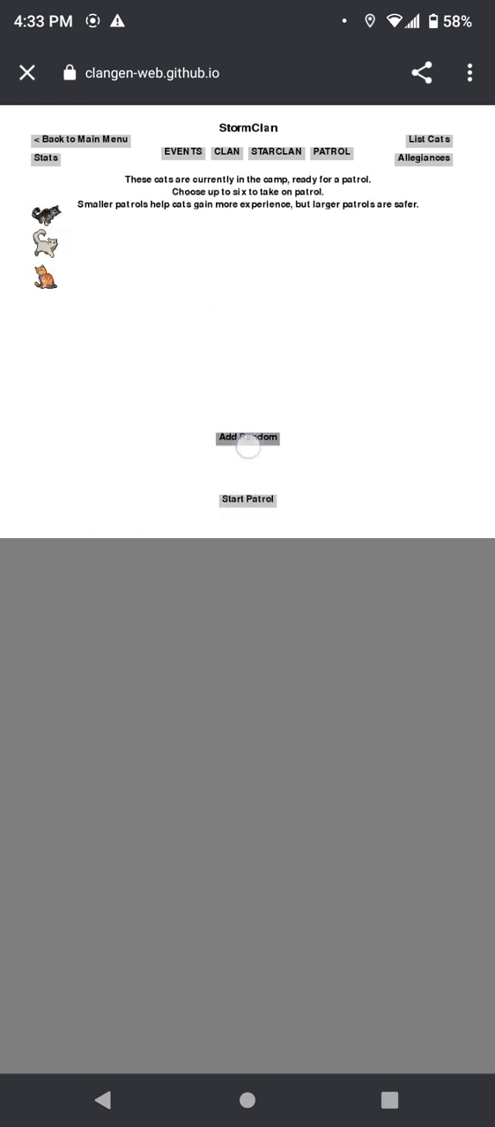
Step: Patrol with Mossyneedle, Hayheart and Roselies, let Hayheart grab food from the Twoleg trap, and return to camp
{"action": "left_click", "coordinate": [247, 437]}
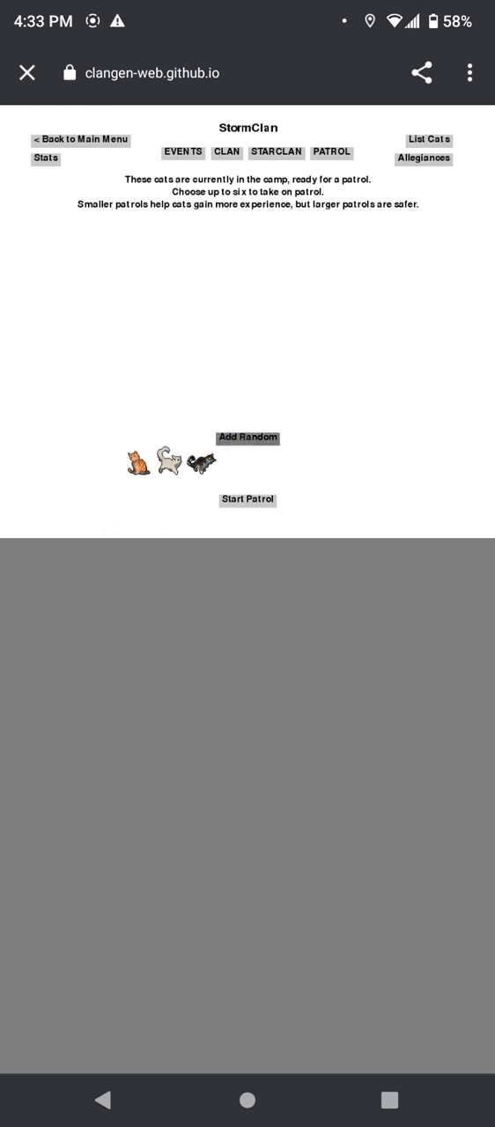
{"action": "left_click", "coordinate": [247, 501]}
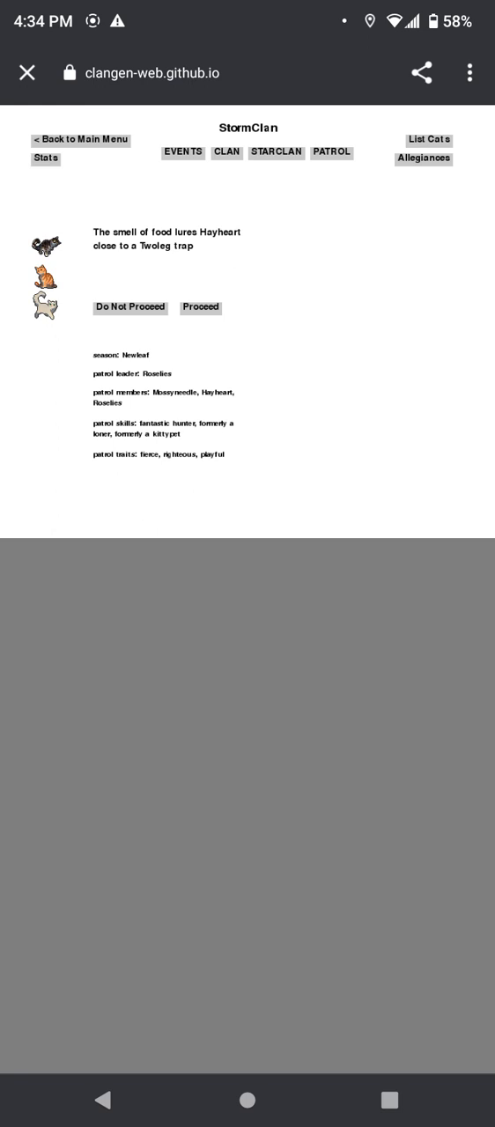
{"action": "left_click", "coordinate": [200, 307]}
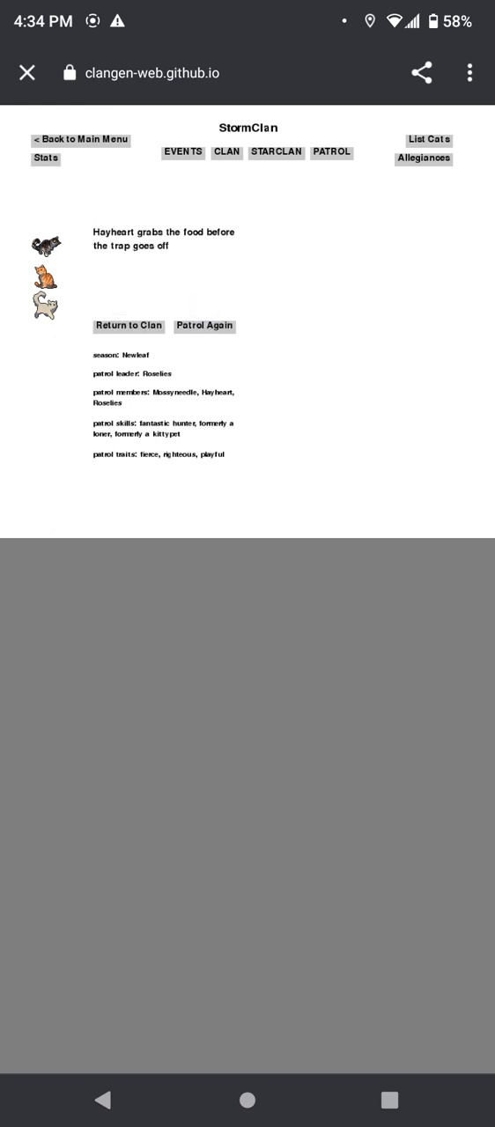
{"action": "left_click", "coordinate": [128, 326]}
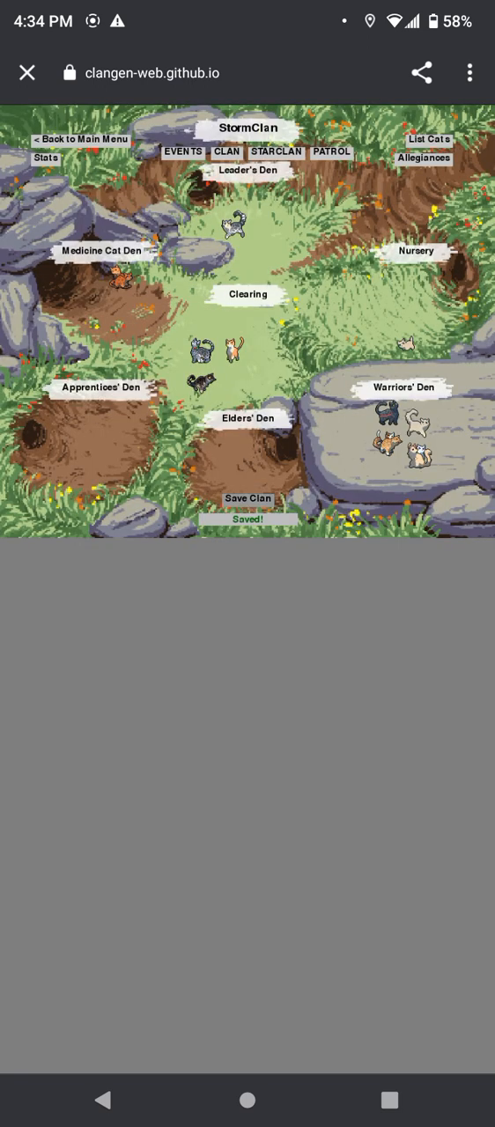
Step: View StormClan's events page reporting Newleaf, 13 moons, nothing significant
{"action": "left_click", "coordinate": [183, 151]}
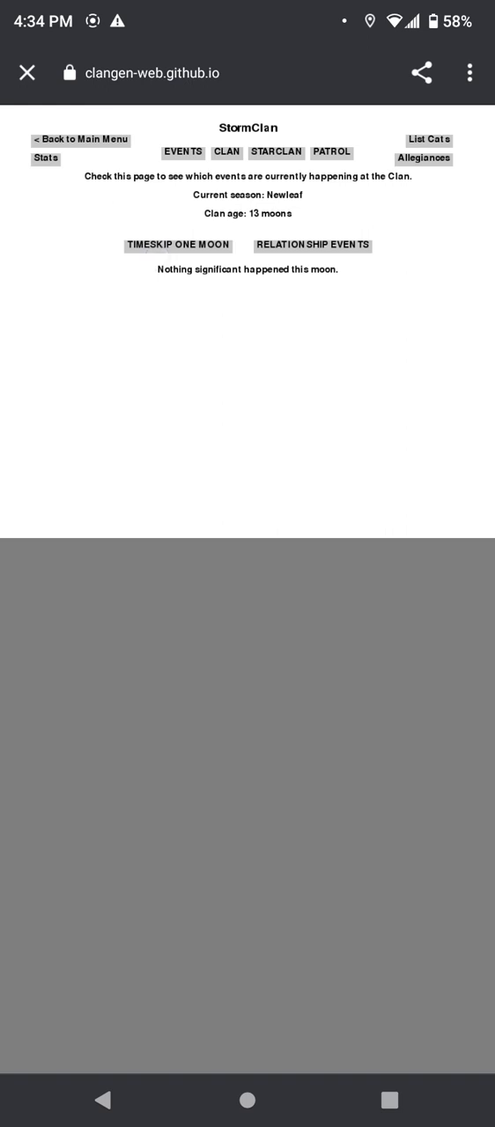
Step: Advance StormClan to 14 moons so Mottlepaw and Skypaw become apprentices, then show the cat list
{"action": "left_click", "coordinate": [178, 245]}
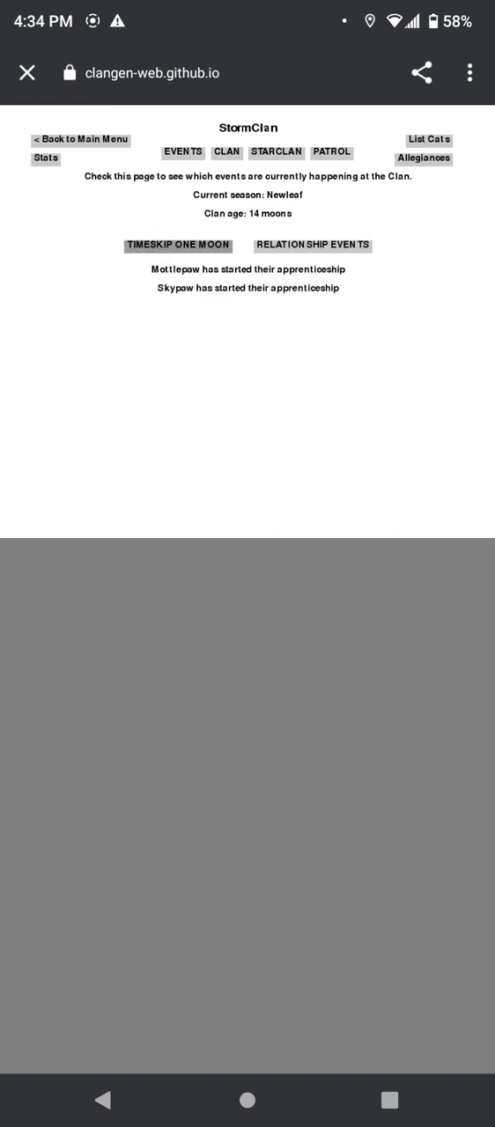
{"action": "left_click", "coordinate": [428, 141]}
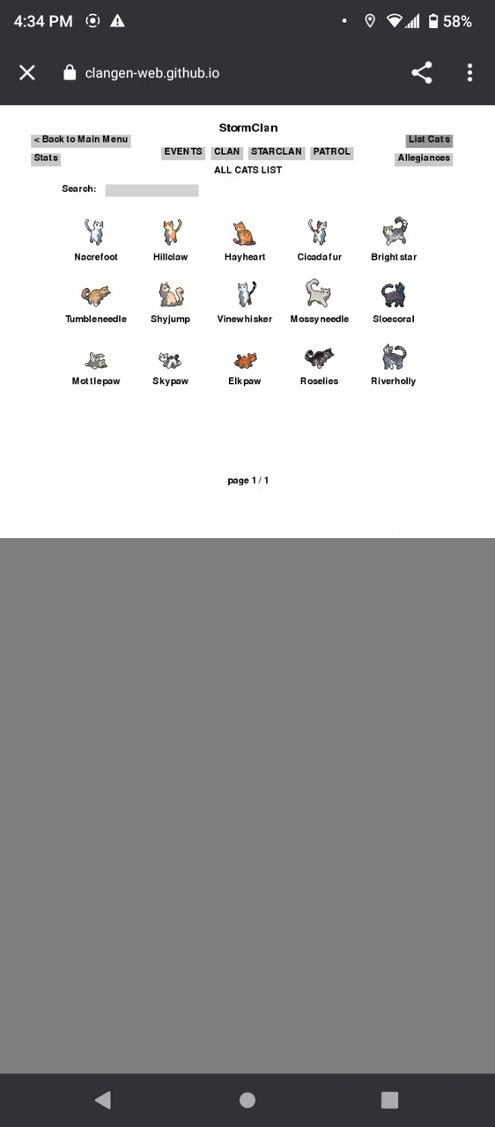
{"action": "left_click", "coordinate": [95, 356]}
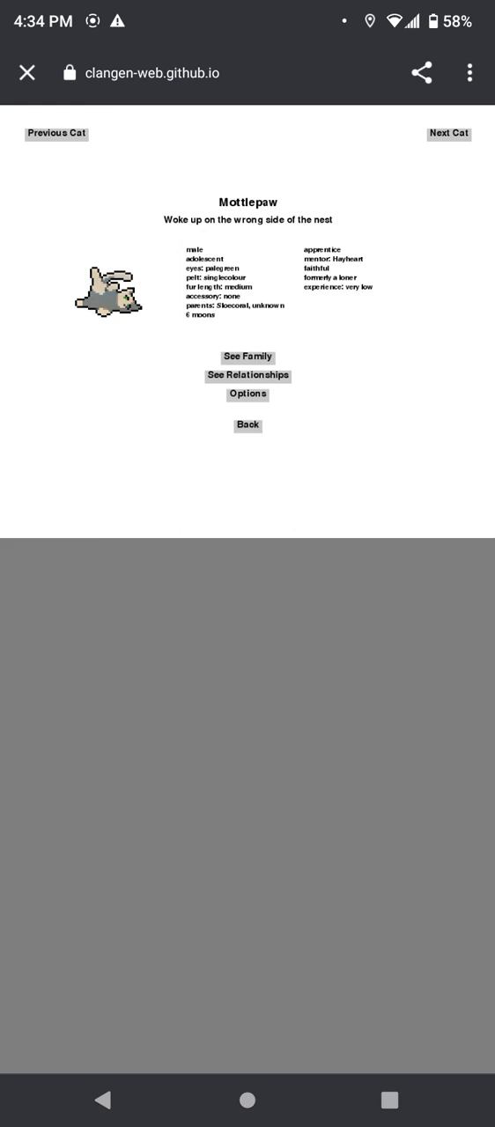
{"action": "left_click", "coordinate": [448, 134]}
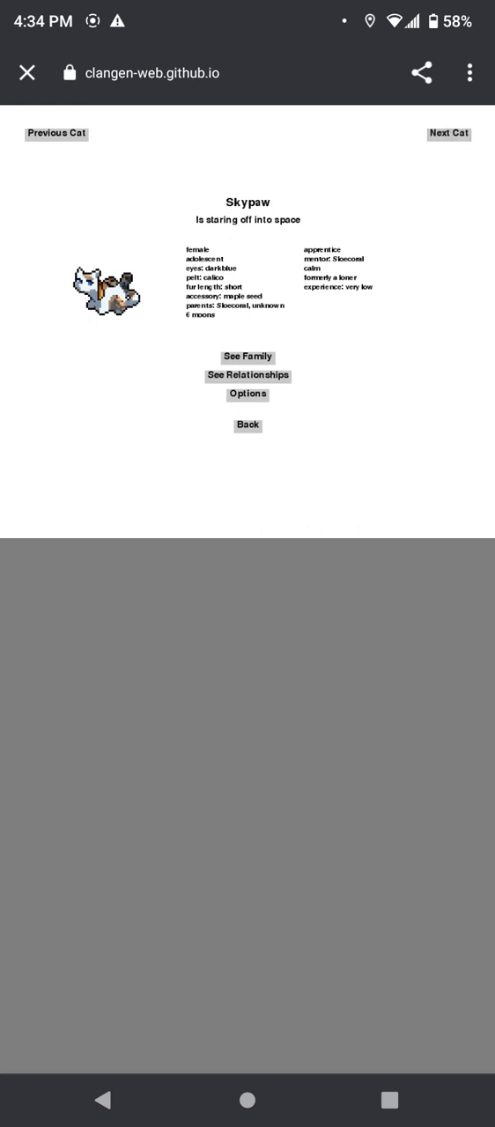
{"action": "left_click", "coordinate": [246, 427]}
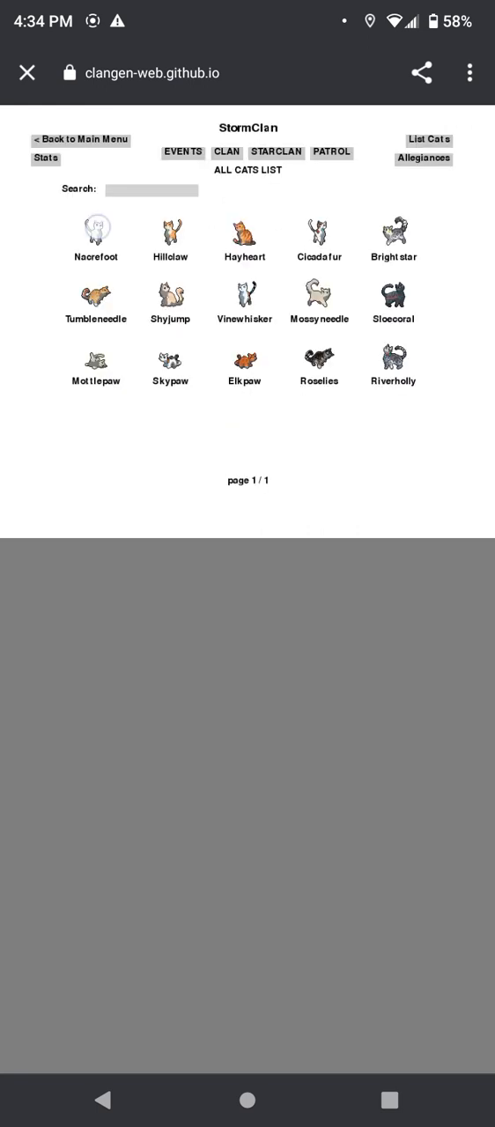
Step: Browse profiles of Nacrefoot, Hillclaw, Hayheart and Cicadafur (with relationships), ending on Brightstar's
{"action": "left_click", "coordinate": [95, 231]}
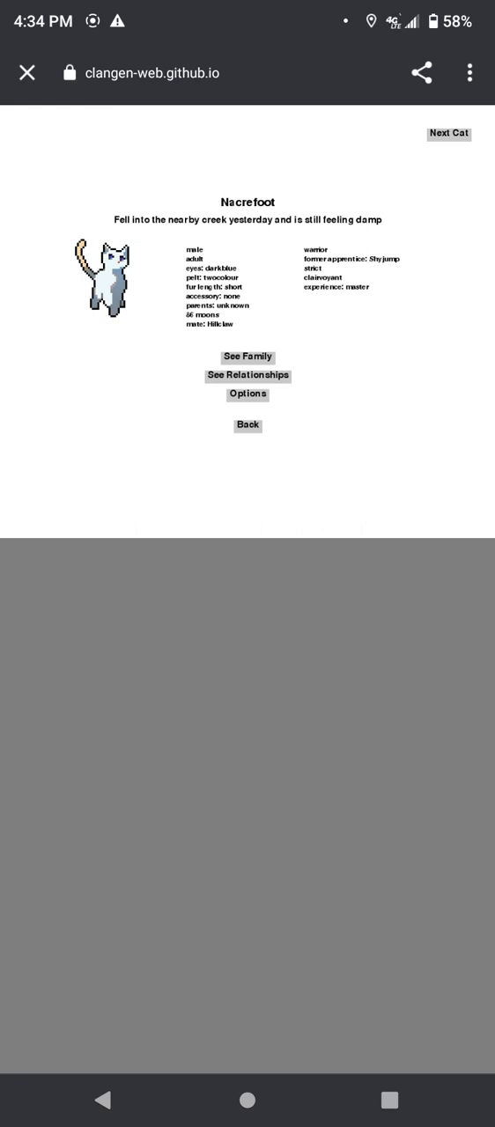
{"action": "left_click", "coordinate": [449, 134]}
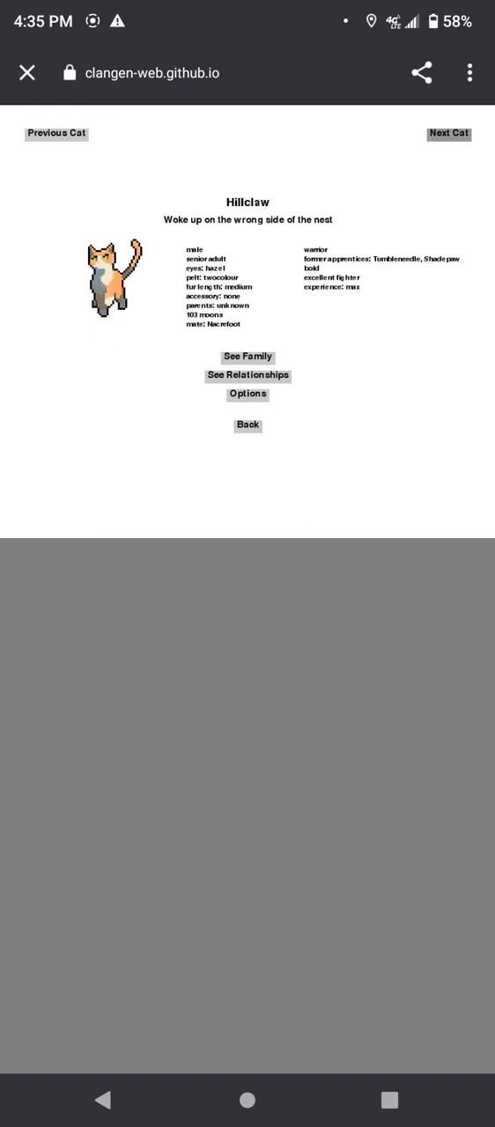
{"action": "left_click", "coordinate": [448, 134]}
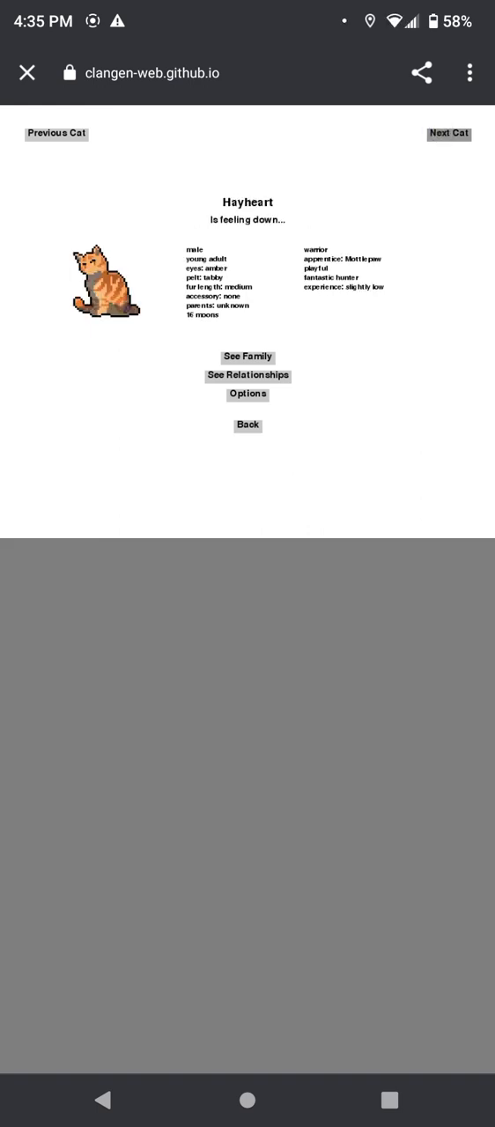
{"action": "left_click", "coordinate": [448, 134]}
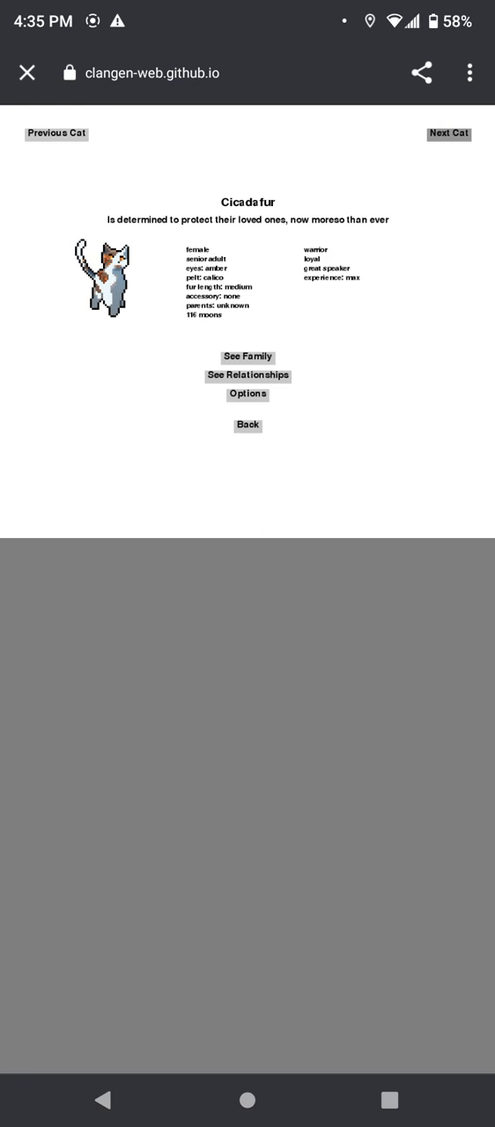
{"action": "left_click", "coordinate": [246, 375]}
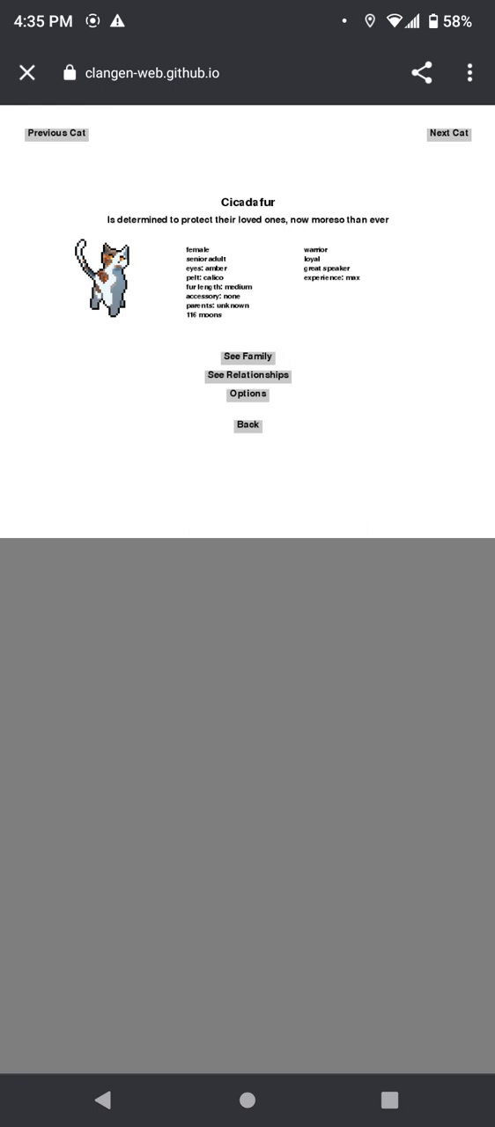
{"action": "left_click", "coordinate": [448, 134]}
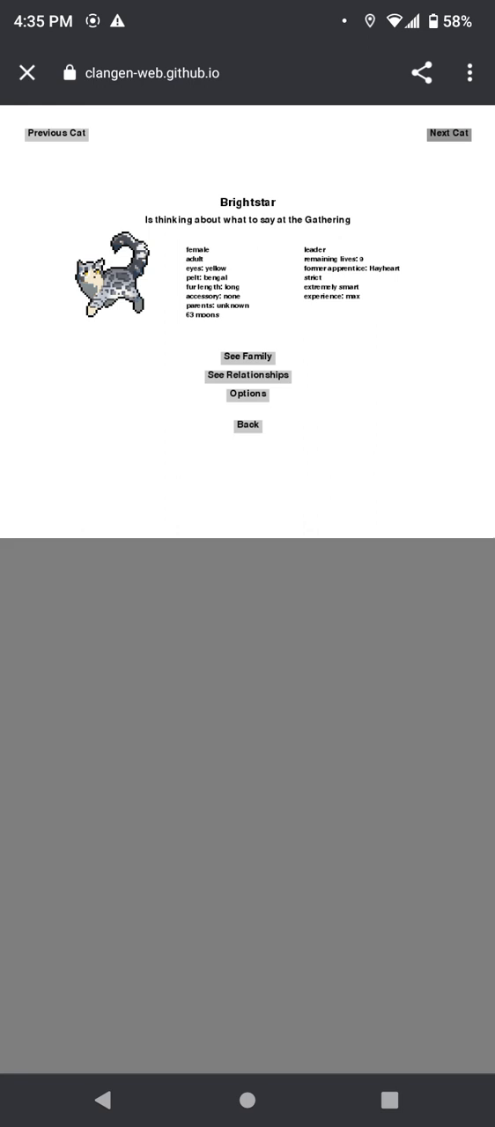
Step: Browse profiles through Tumbleneedle, Shyjump, Vinewhisker, Mossyneedle and Sloecoral
{"action": "left_click", "coordinate": [447, 134]}
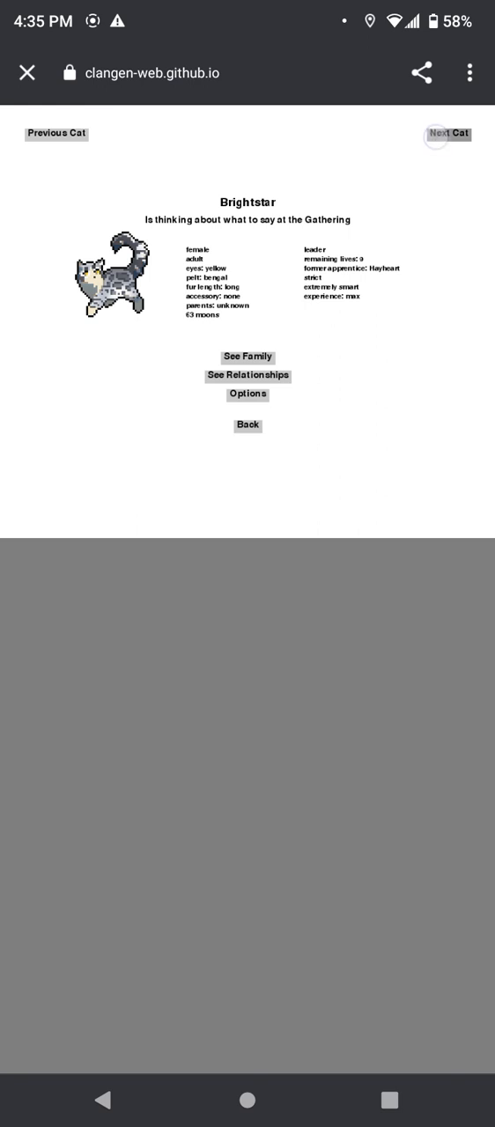
{"action": "left_click", "coordinate": [448, 134]}
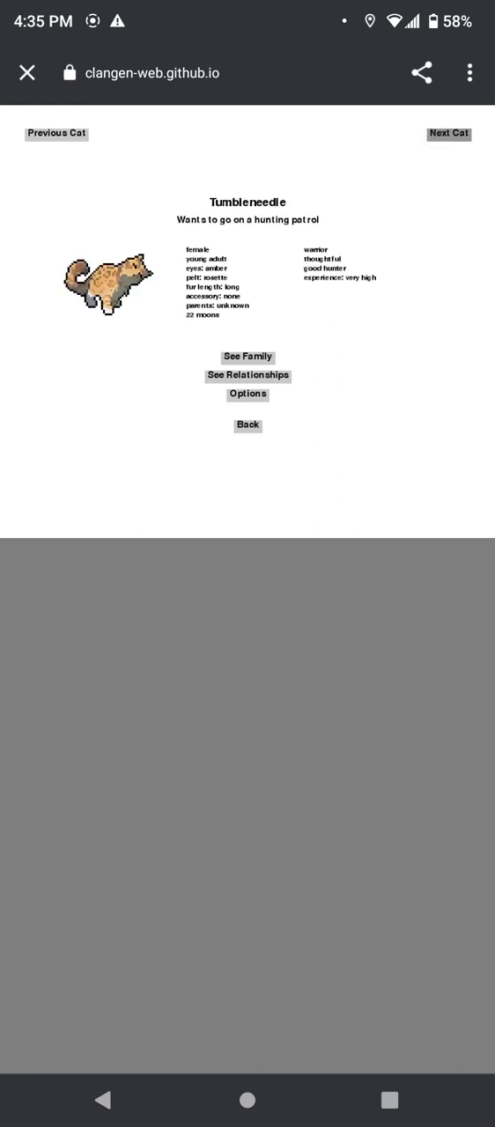
{"action": "left_click", "coordinate": [447, 133]}
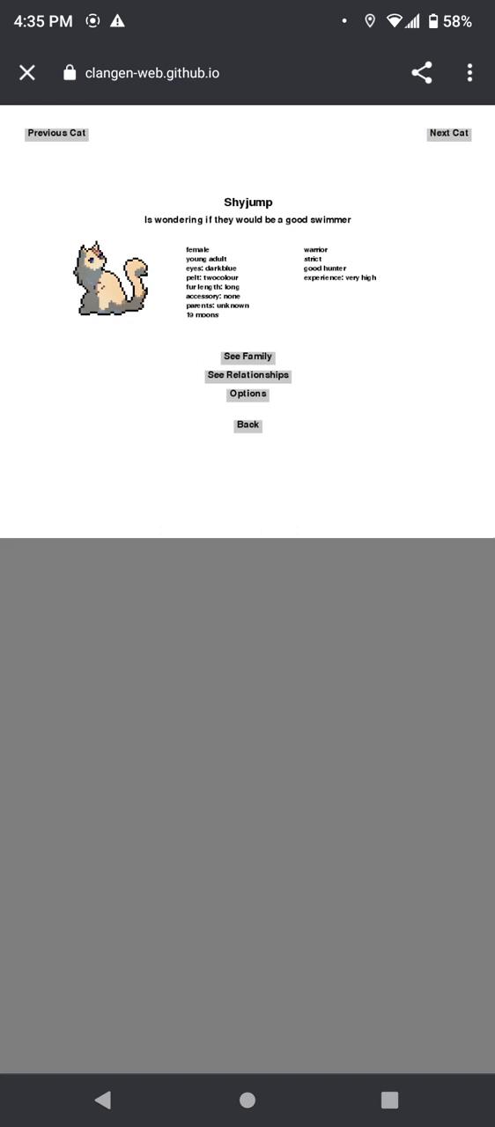
{"action": "left_click", "coordinate": [447, 134]}
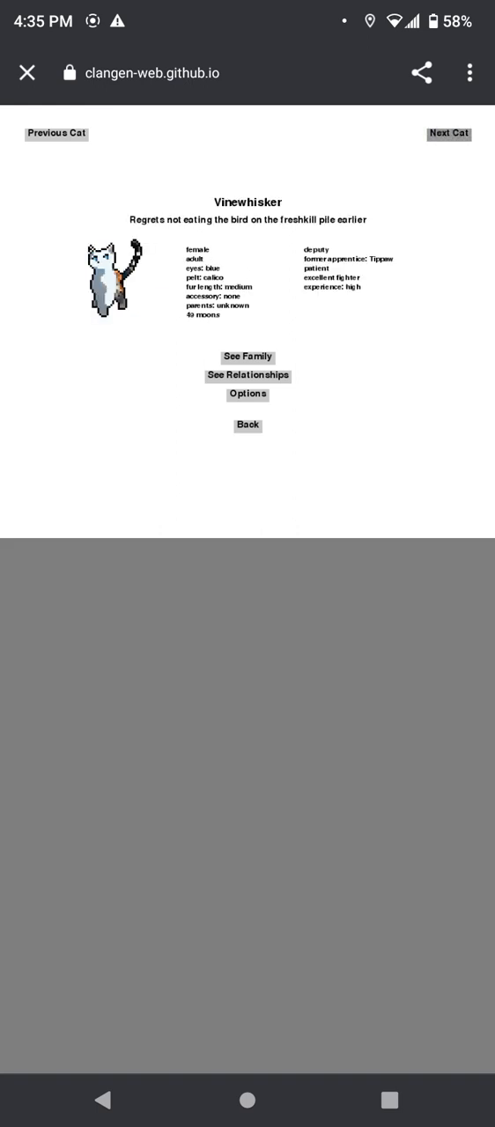
{"action": "left_click", "coordinate": [447, 134]}
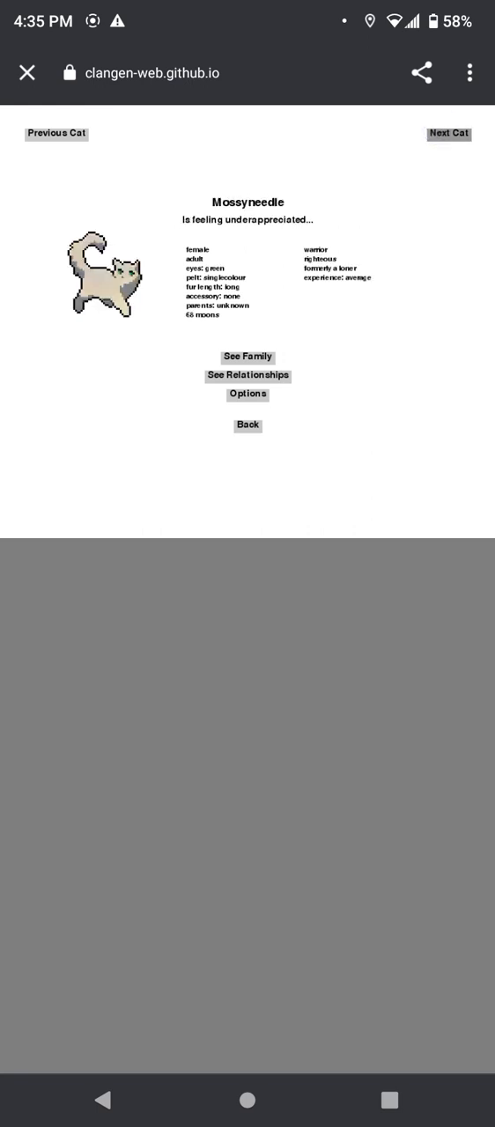
{"action": "left_click", "coordinate": [447, 134]}
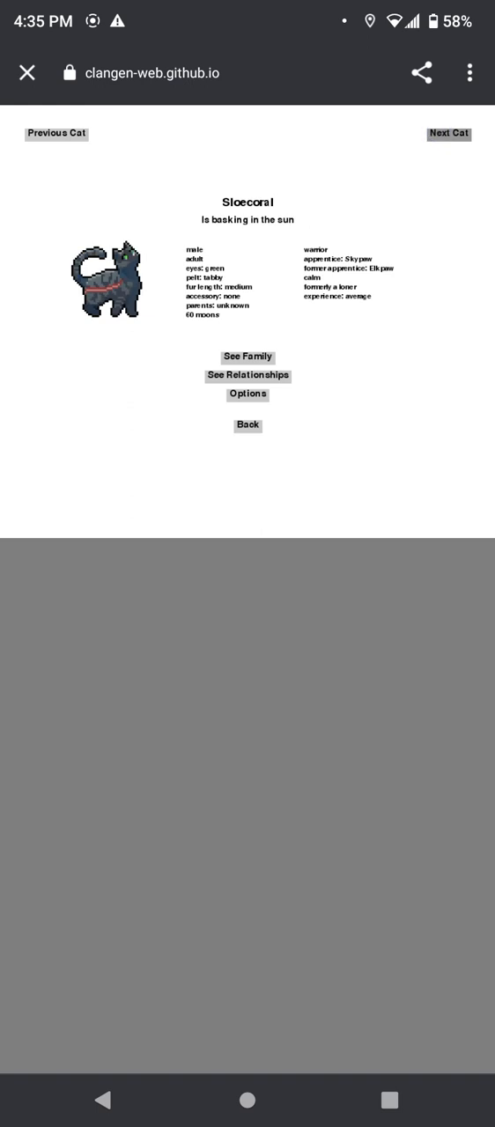
Step: Continue through Mottlepaw, Skypaw, Elkpaw, Roselies and Riverholly, then leave the profiles for patrol setup
{"action": "left_click", "coordinate": [447, 134]}
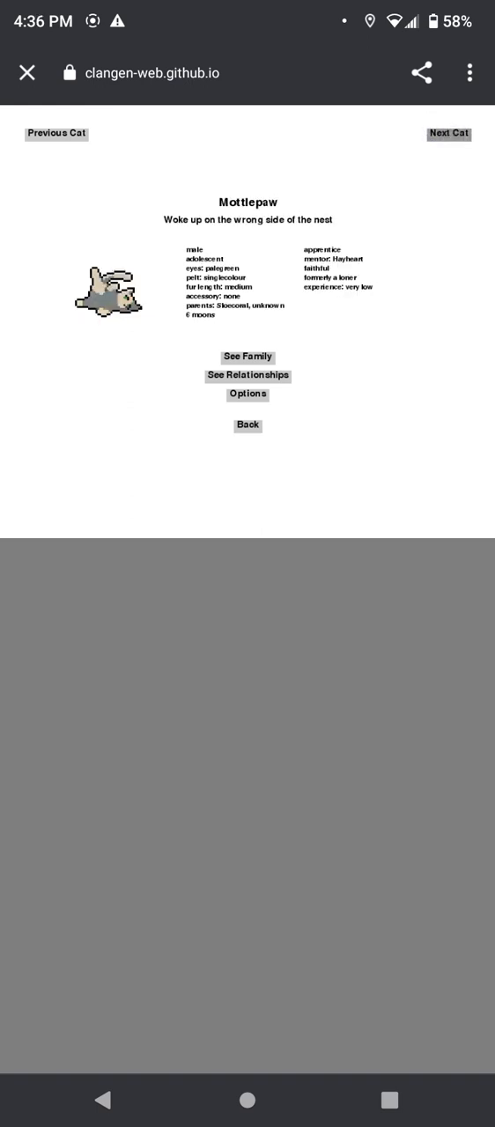
{"action": "left_click", "coordinate": [447, 134]}
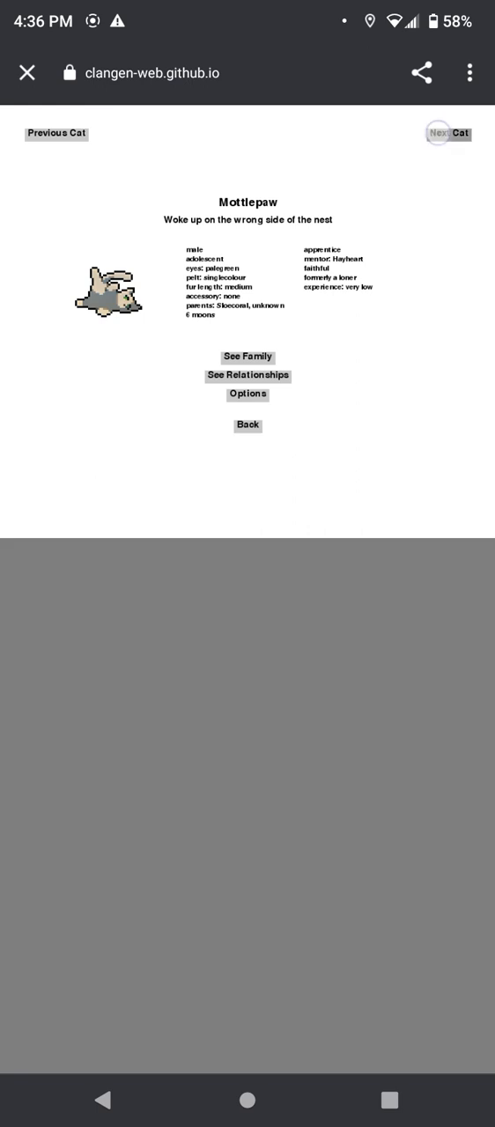
{"action": "left_click", "coordinate": [447, 134]}
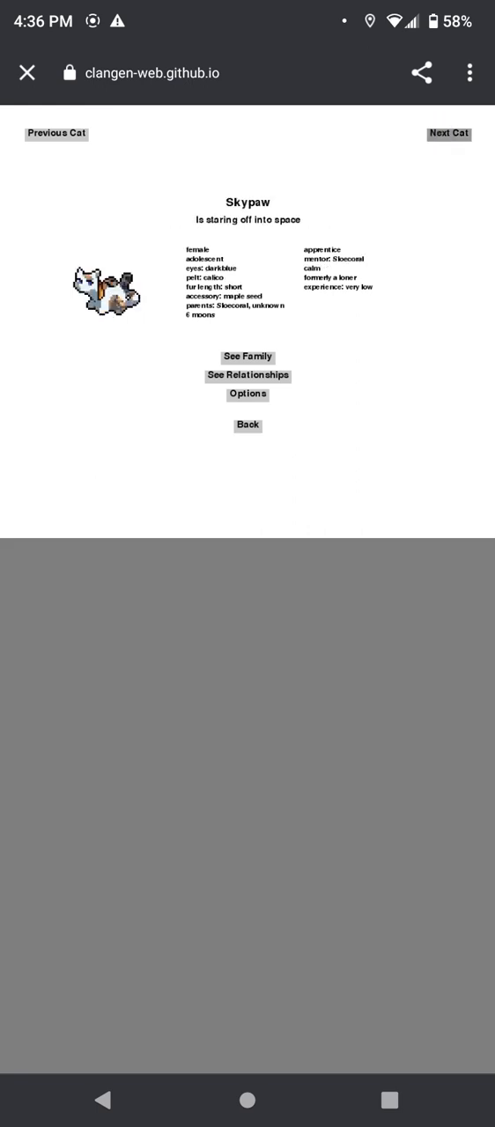
{"action": "left_click", "coordinate": [448, 134]}
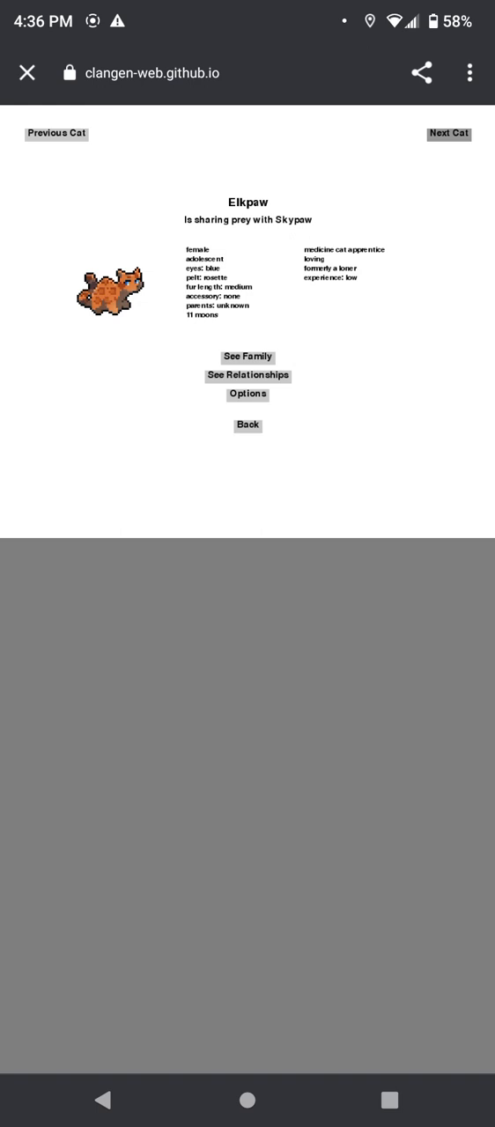
{"action": "left_click", "coordinate": [447, 133]}
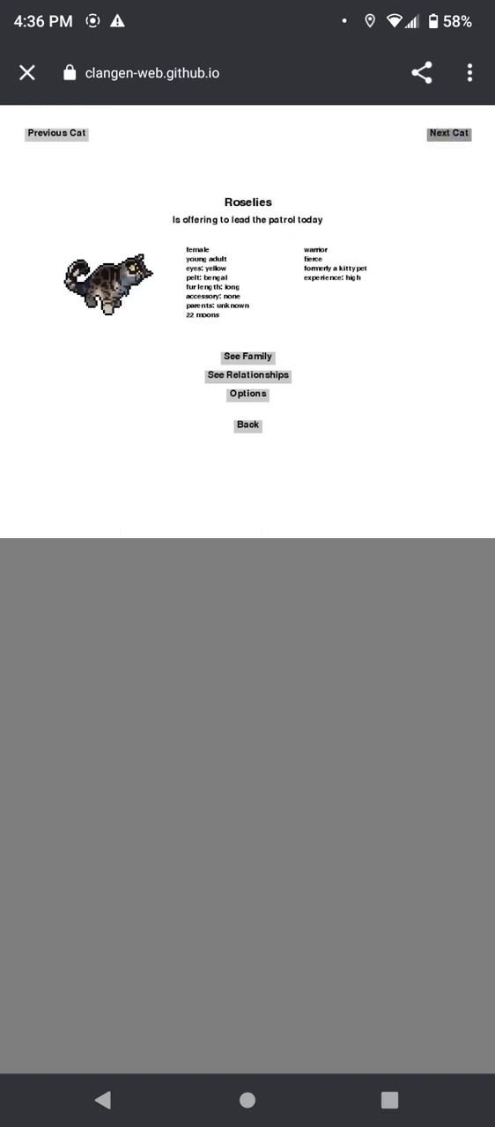
{"action": "left_click", "coordinate": [448, 134]}
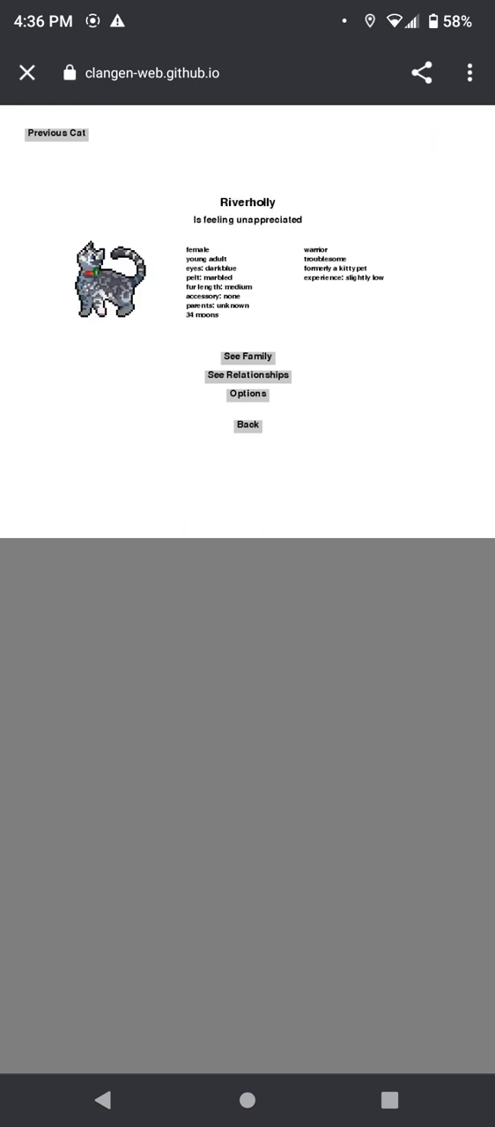
{"action": "left_click", "coordinate": [247, 426]}
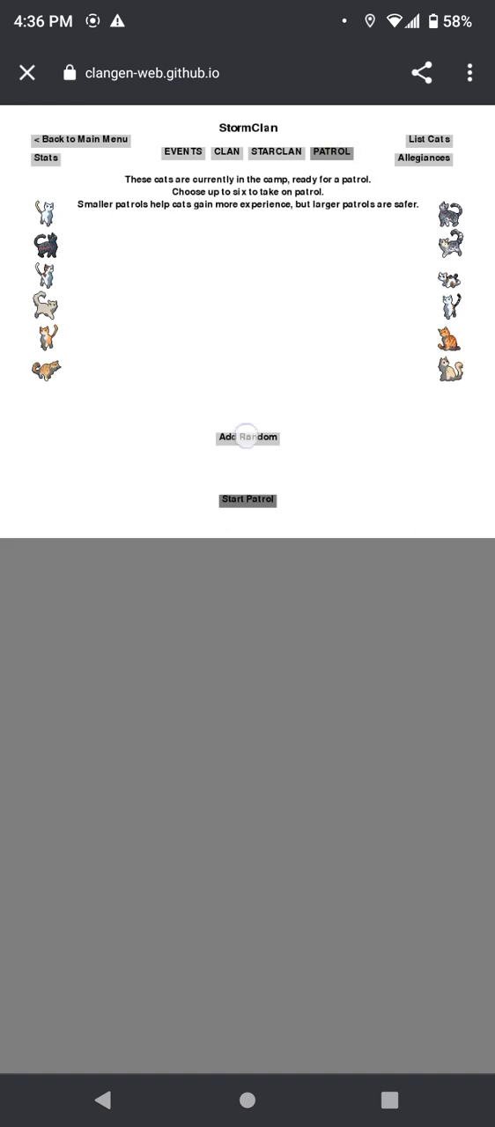
Step: Send a random patrol of Mossyneedle, Skypaw and Nacrefoot and respond to the suspicious pawprints encounter
{"action": "left_click", "coordinate": [247, 437]}
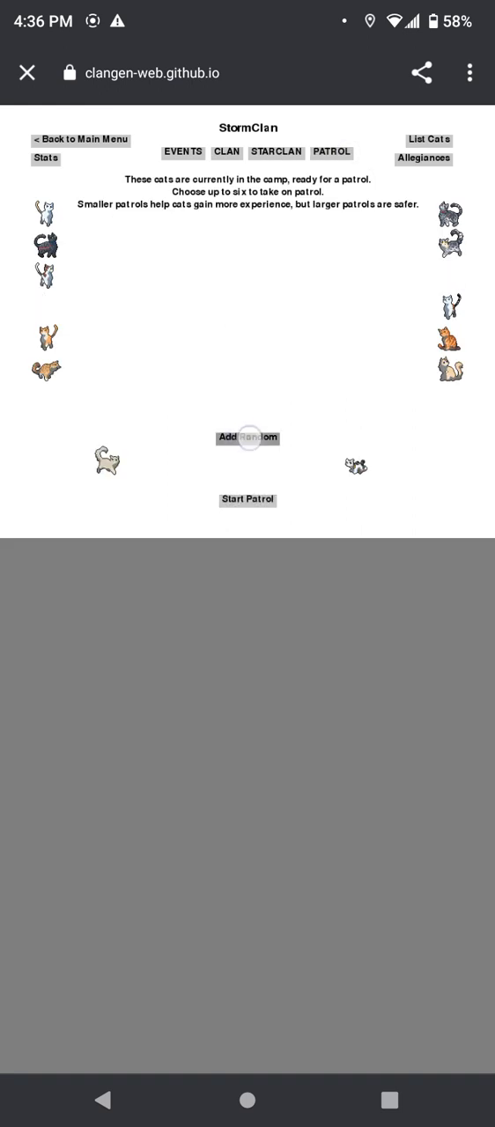
{"action": "left_click", "coordinate": [246, 500]}
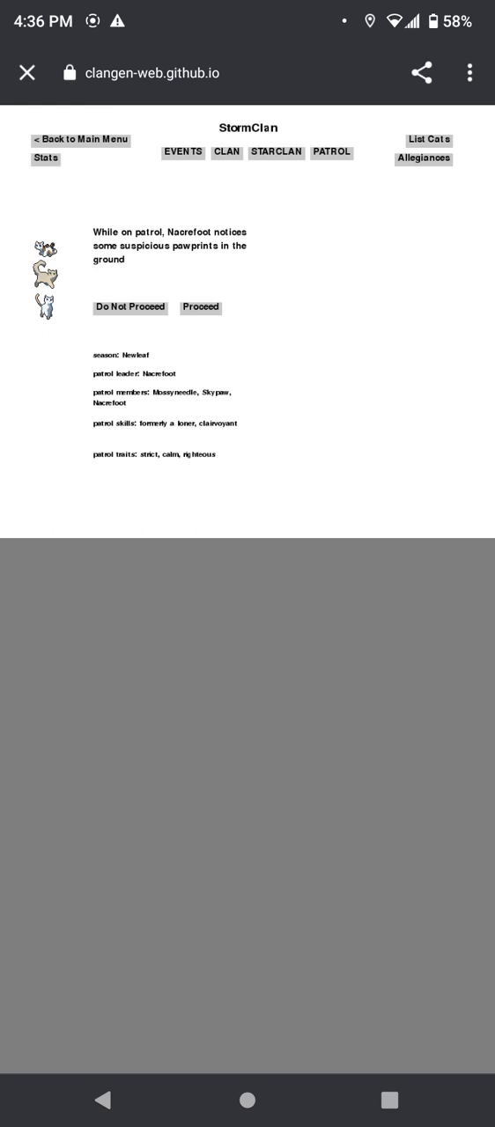
{"action": "left_click", "coordinate": [201, 307]}
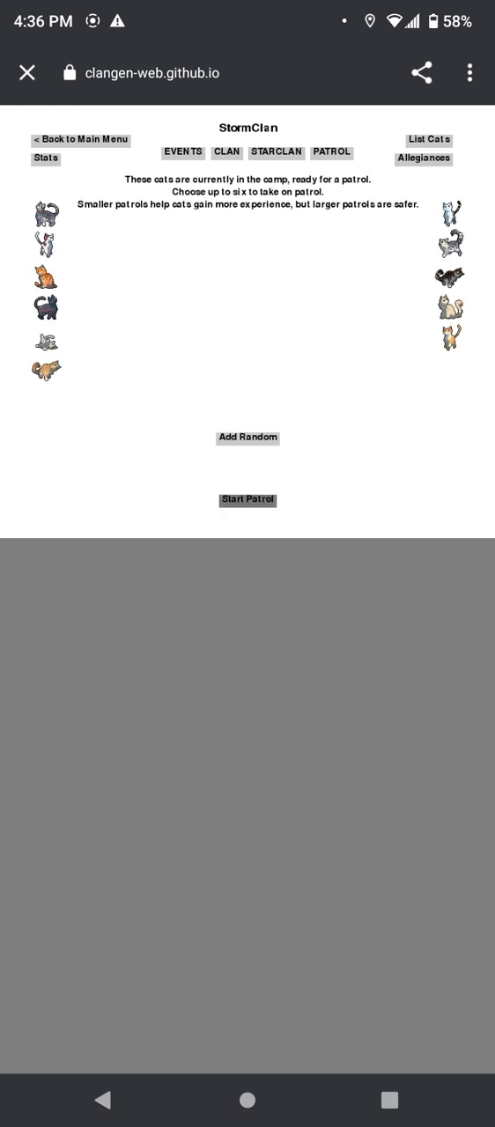
Step: Send a patrol across the flooded river, then another that finds a rabbit over the border
{"action": "left_click", "coordinate": [247, 500]}
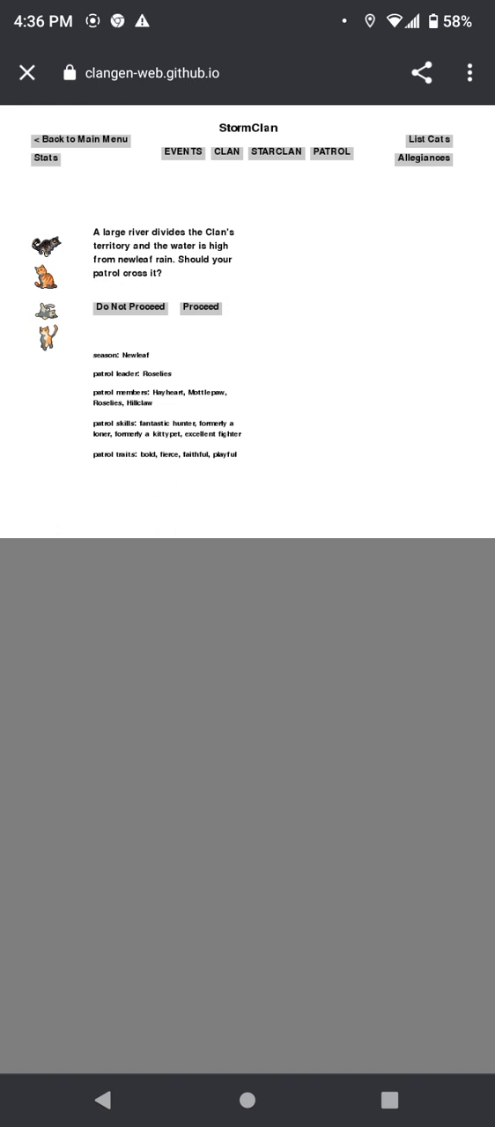
{"action": "left_click", "coordinate": [201, 306]}
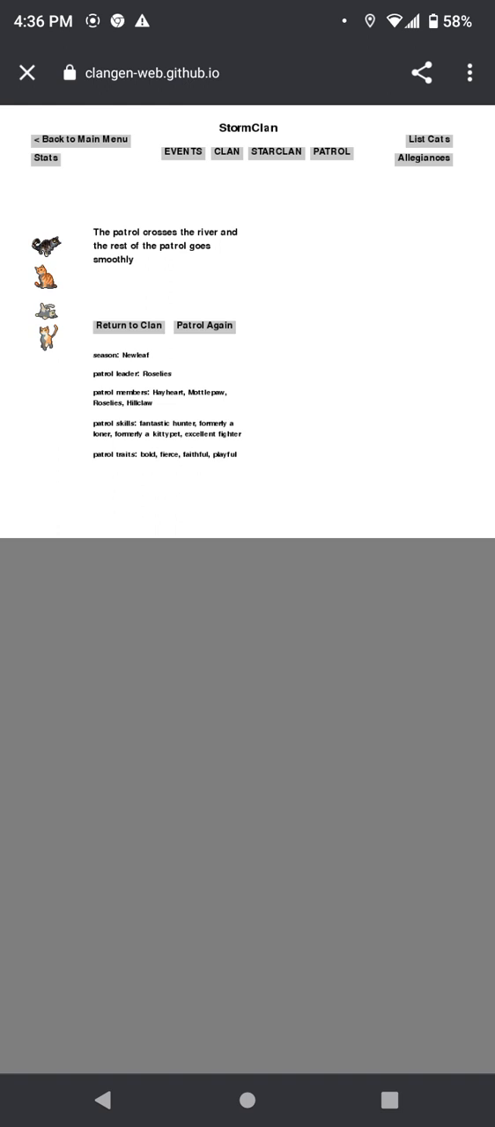
{"action": "left_click", "coordinate": [204, 326]}
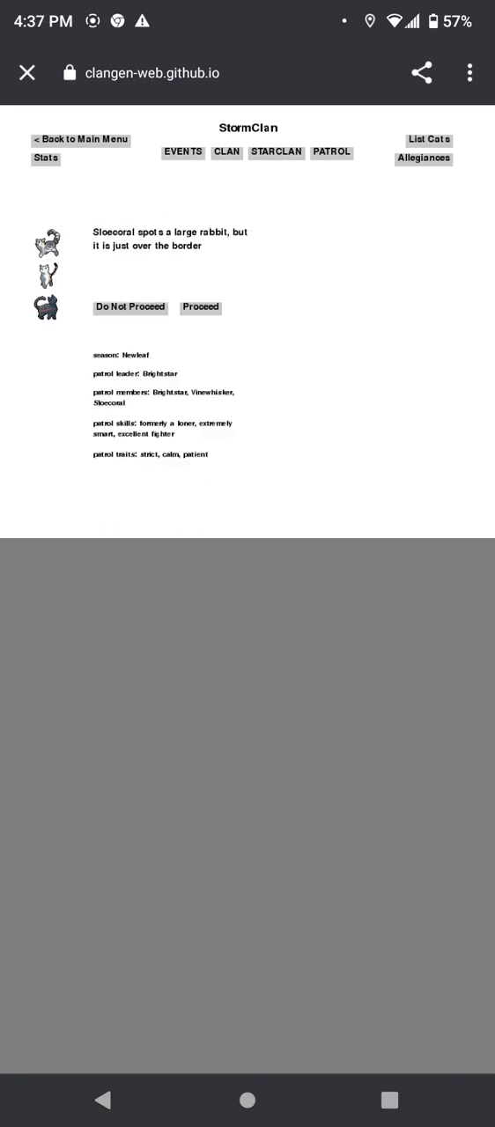
{"action": "left_click", "coordinate": [201, 307]}
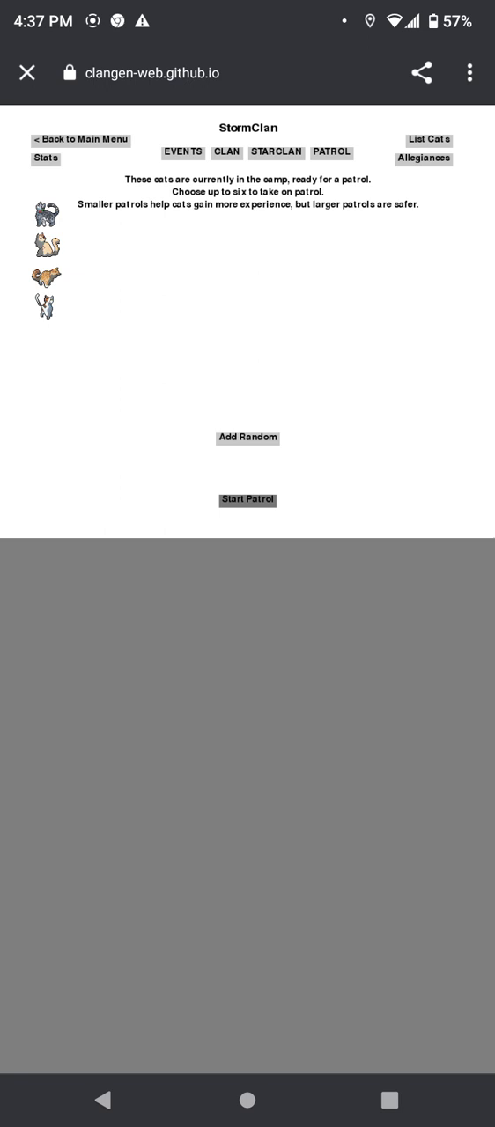
Step: Send a random patrol that hears out Cicadafur's StarClan vision, then return to camp
{"action": "left_click", "coordinate": [247, 437]}
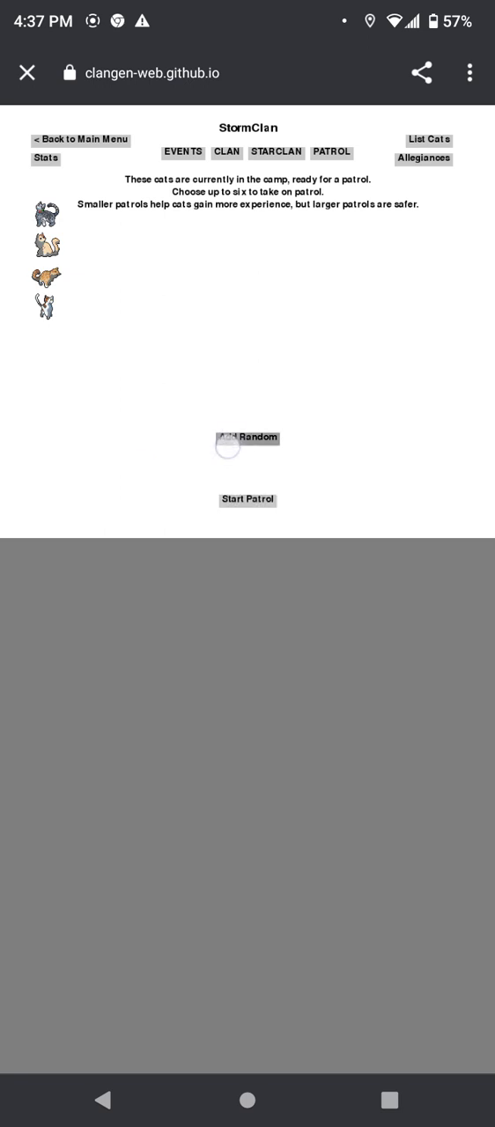
{"action": "left_click", "coordinate": [247, 501]}
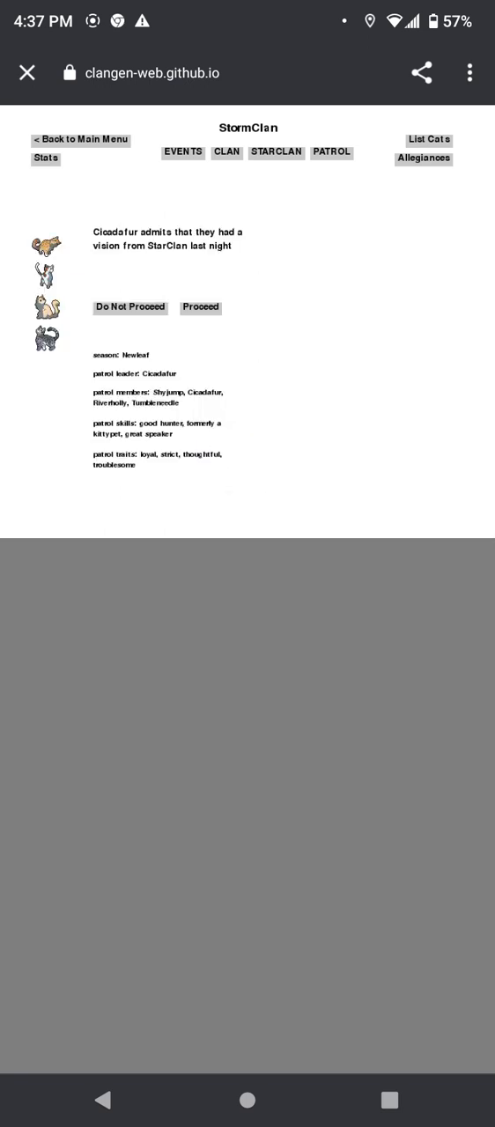
{"action": "left_click", "coordinate": [201, 306]}
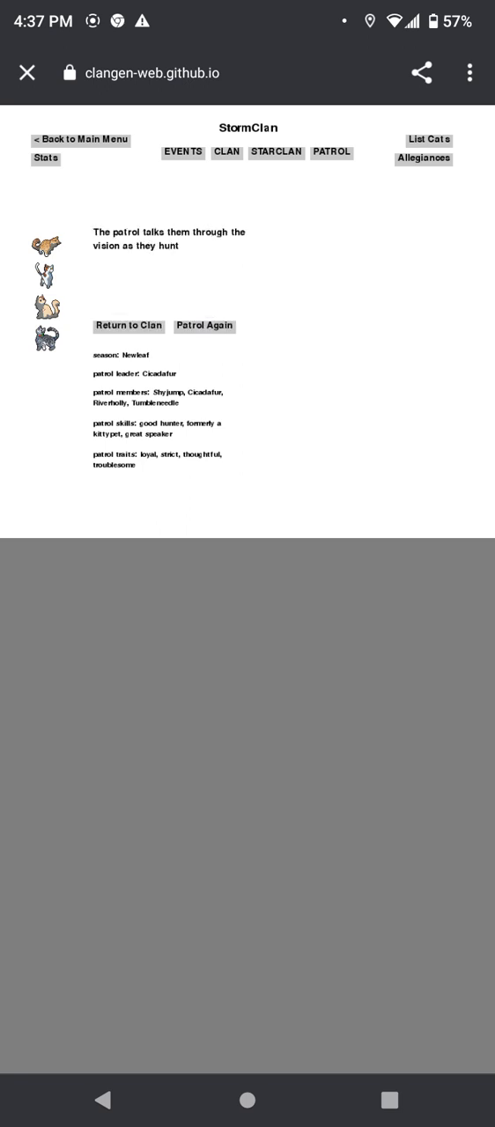
{"action": "left_click", "coordinate": [128, 326]}
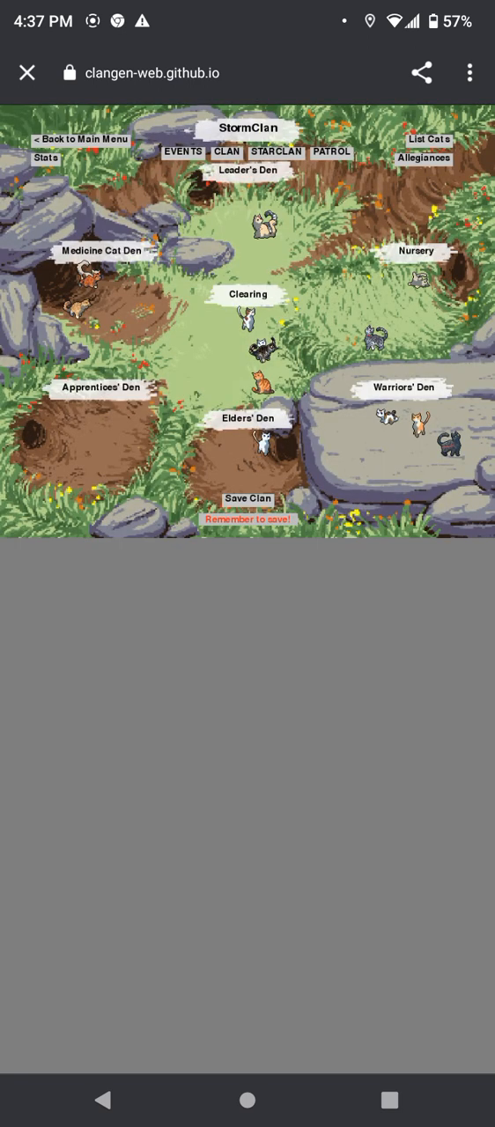
{"action": "left_click", "coordinate": [247, 500]}
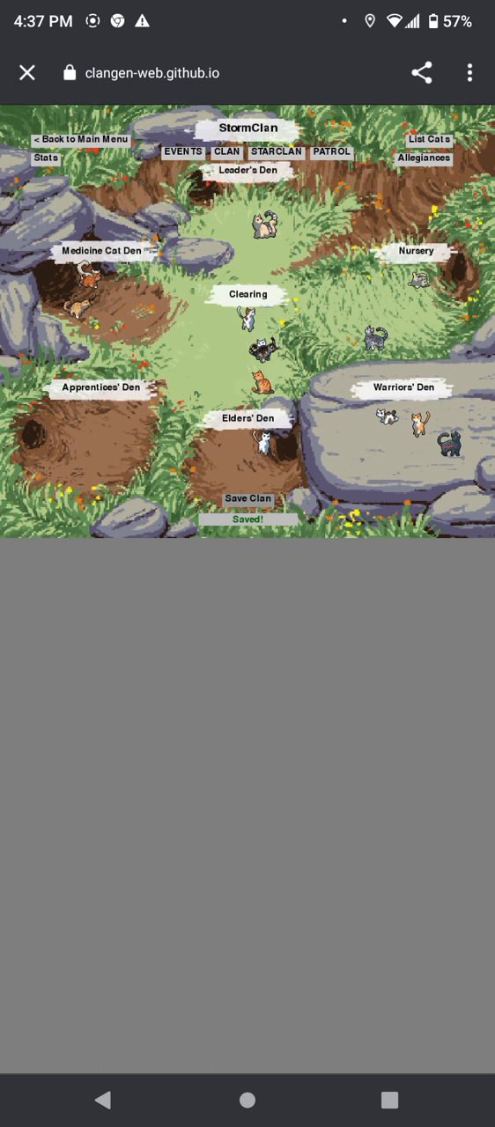
{"action": "left_click", "coordinate": [430, 141]}
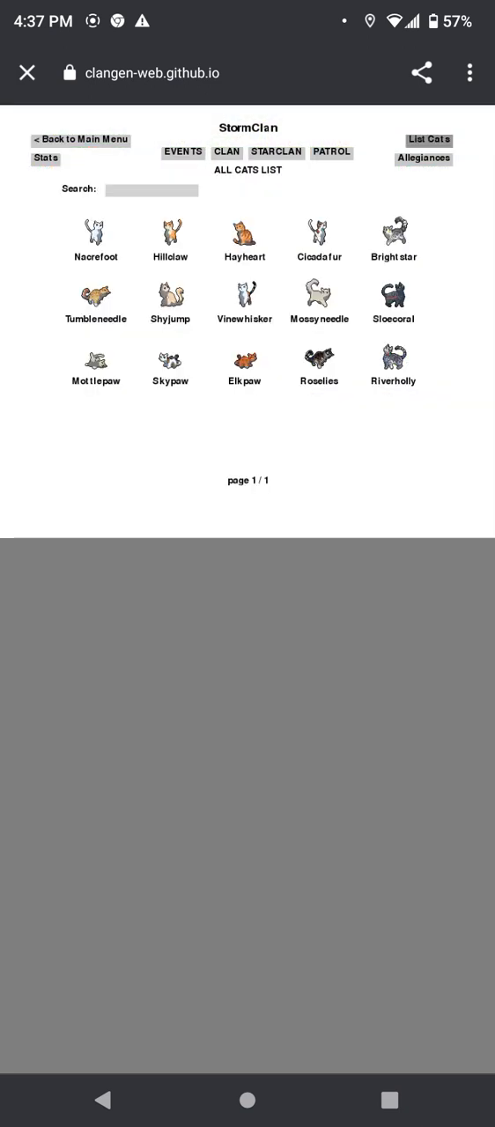
{"action": "left_click", "coordinate": [319, 233]}
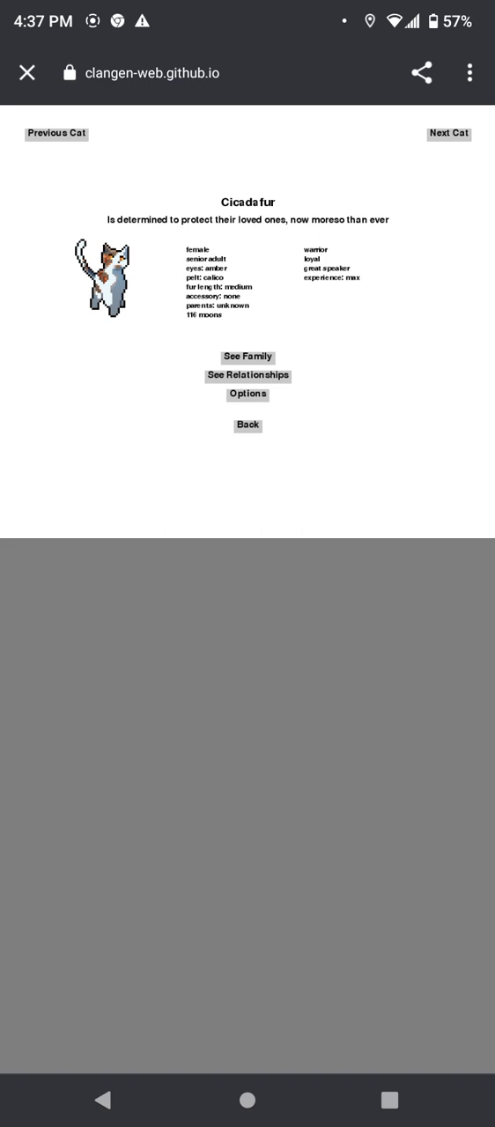
{"action": "left_click", "coordinate": [246, 395]}
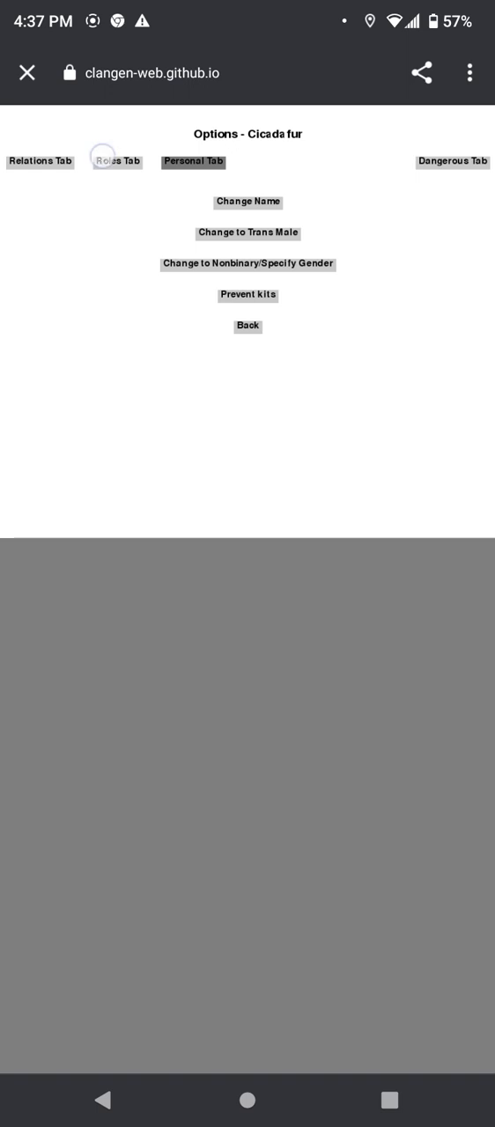
Step: Switch Cicadafur from warrior to medicine cat and return to the cat list
{"action": "left_click", "coordinate": [116, 162]}
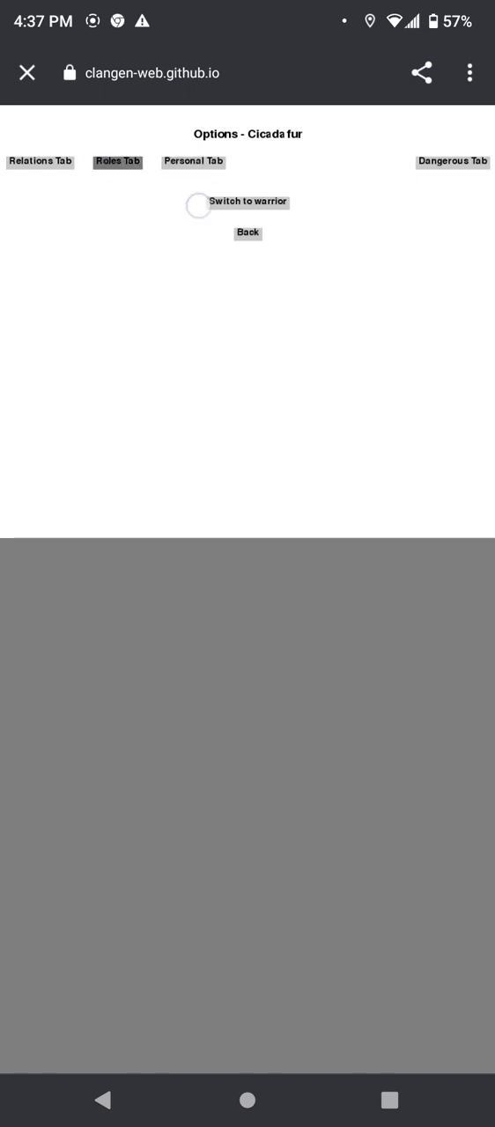
{"action": "left_click", "coordinate": [246, 232]}
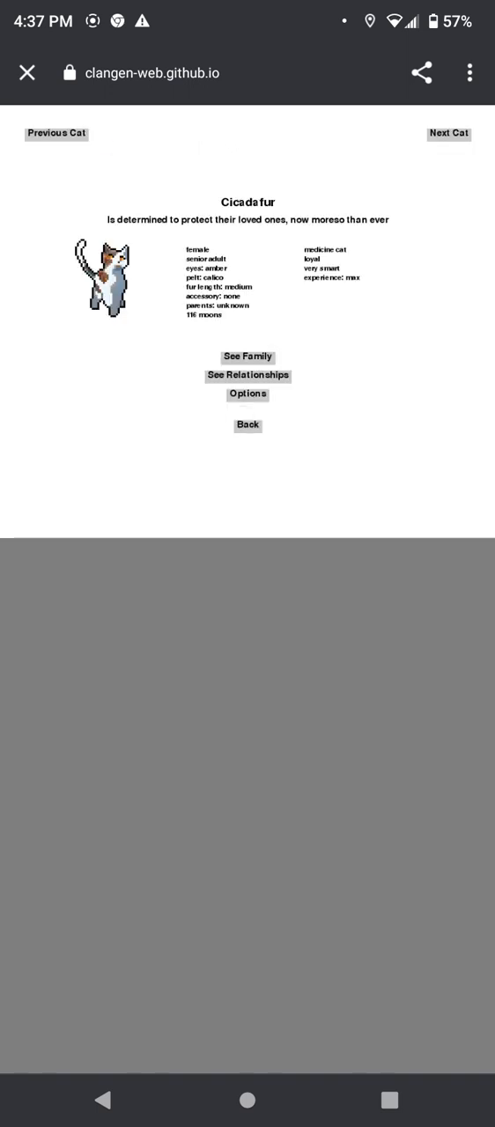
{"action": "left_click", "coordinate": [247, 426]}
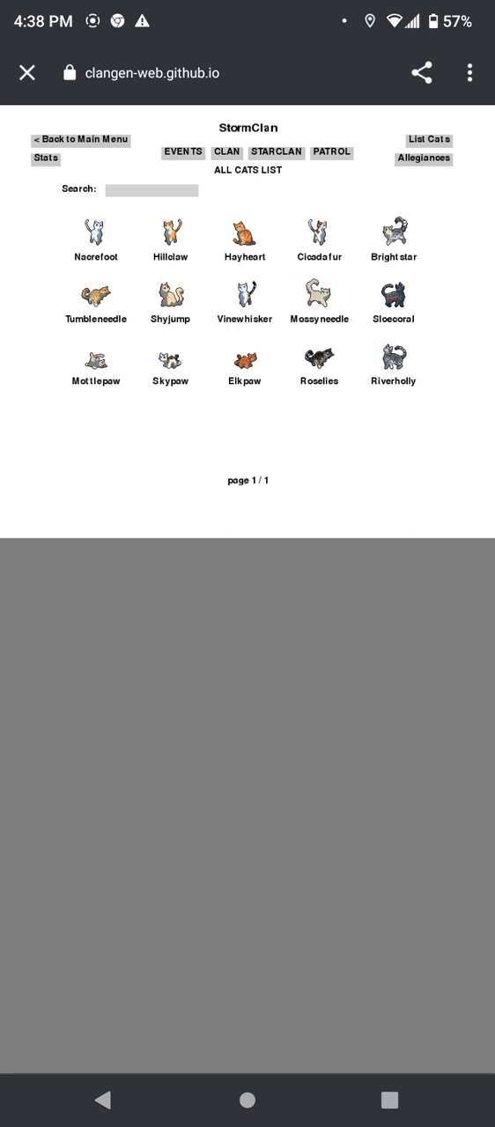
Step: Advance StormClan through the moons to 15 in Greenleaf, with loner Belle joining
{"action": "left_click", "coordinate": [183, 151]}
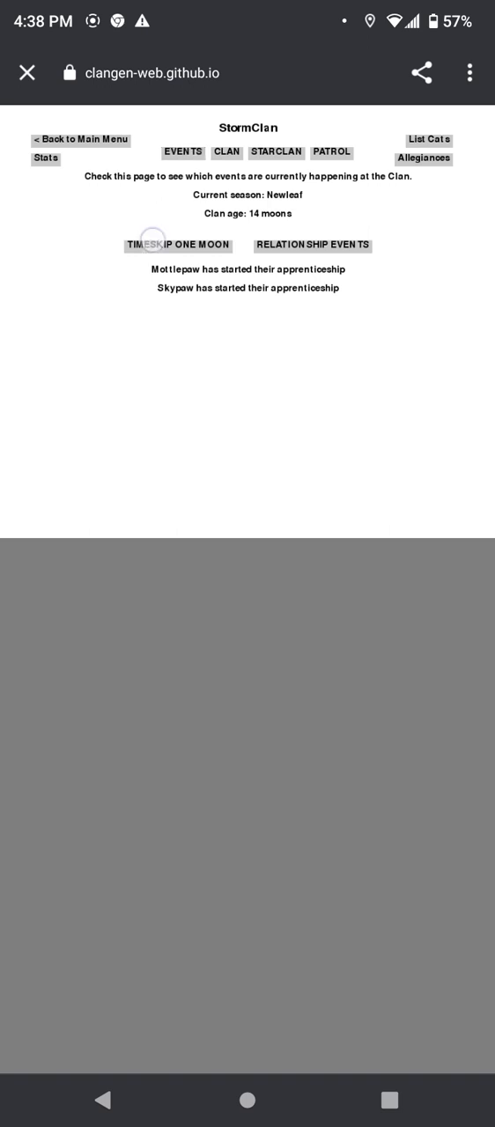
{"action": "left_click", "coordinate": [178, 244]}
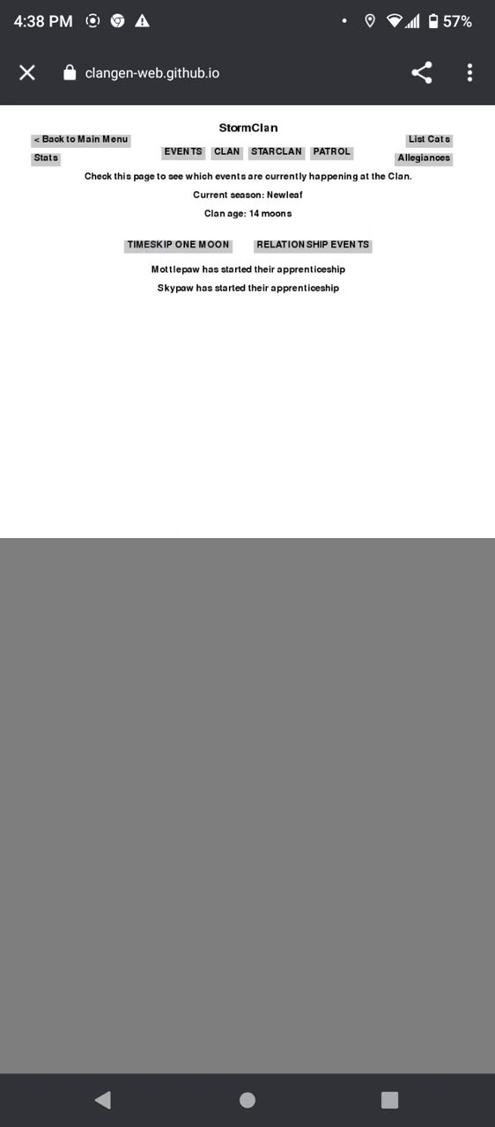
{"action": "left_click", "coordinate": [178, 245]}
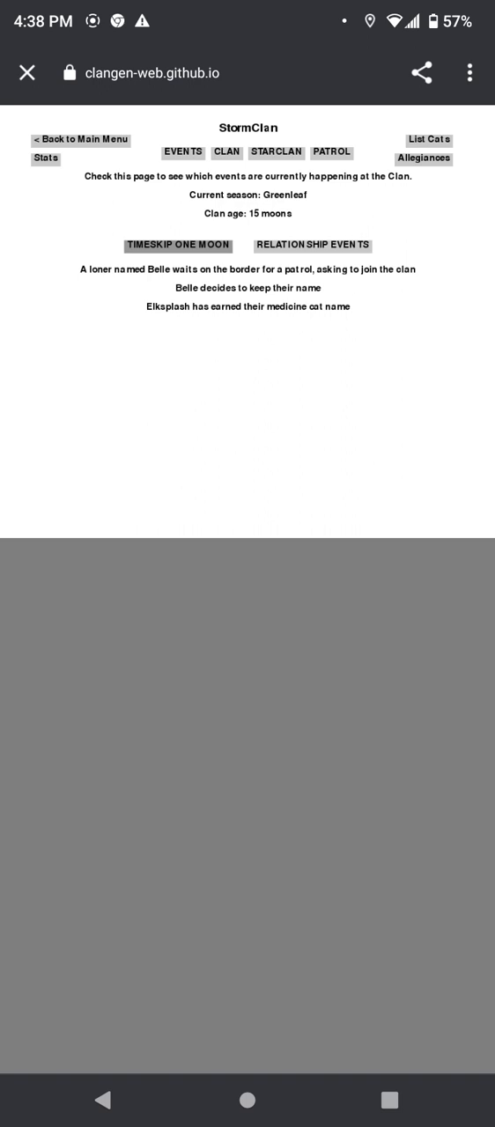
{"action": "left_click", "coordinate": [428, 141]}
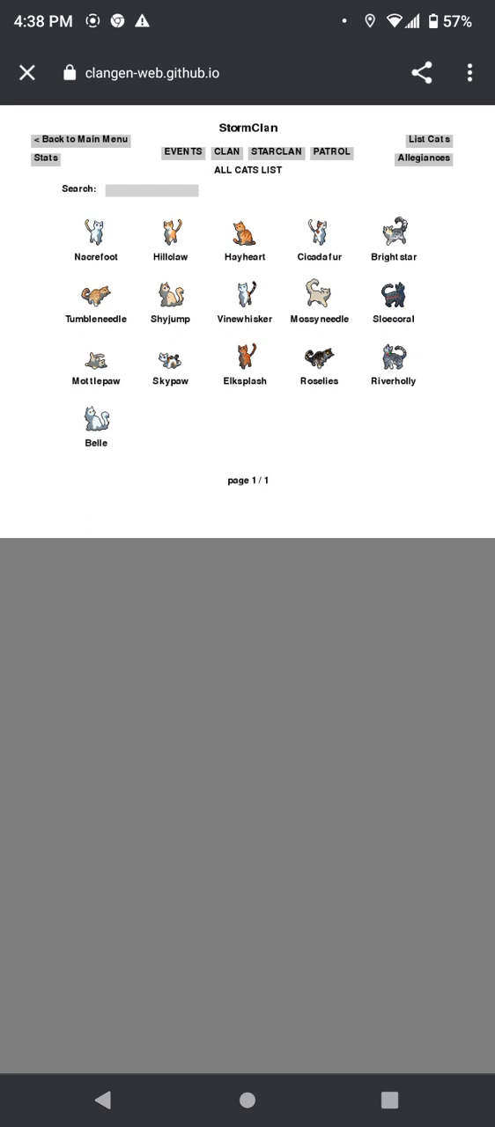
{"action": "left_click", "coordinate": [95, 426]}
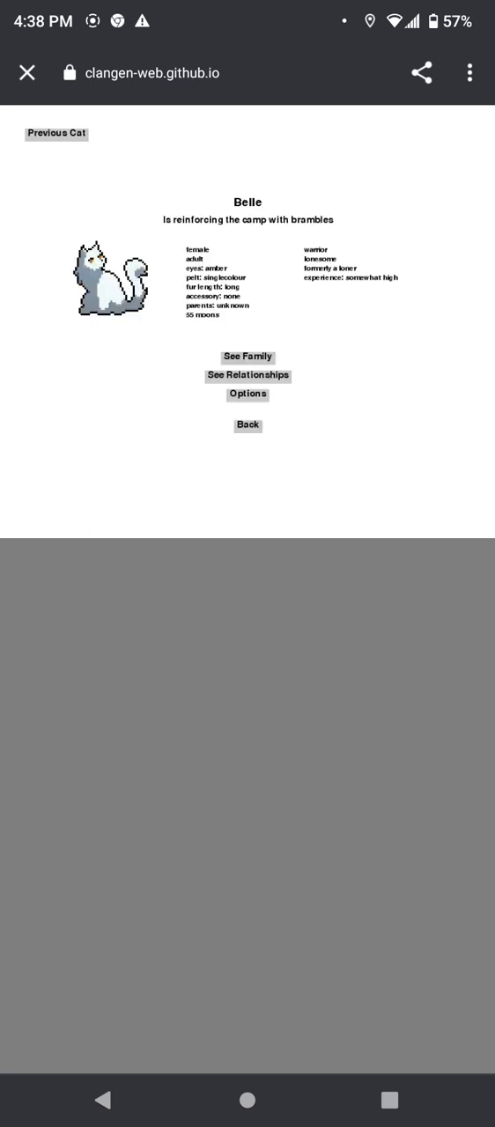
{"action": "left_click", "coordinate": [247, 426]}
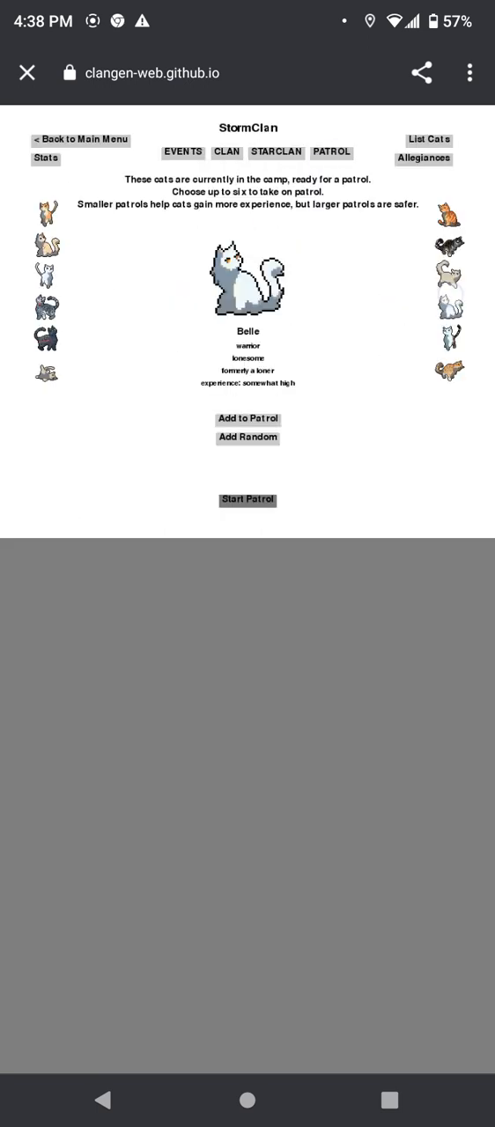
Step: Send Belle's patrol out to gather herbs, then set up another patrol
{"action": "left_click", "coordinate": [247, 500]}
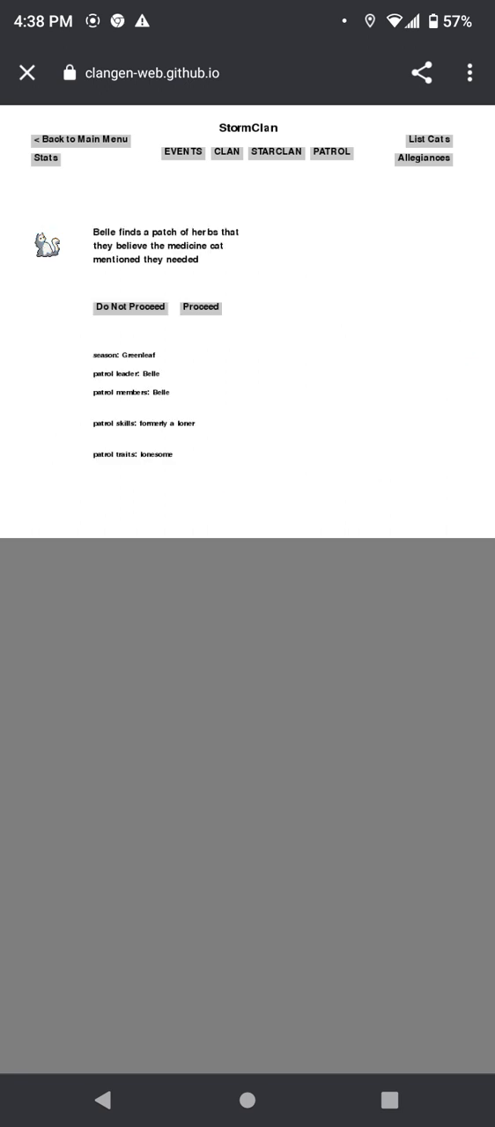
{"action": "left_click", "coordinate": [201, 307]}
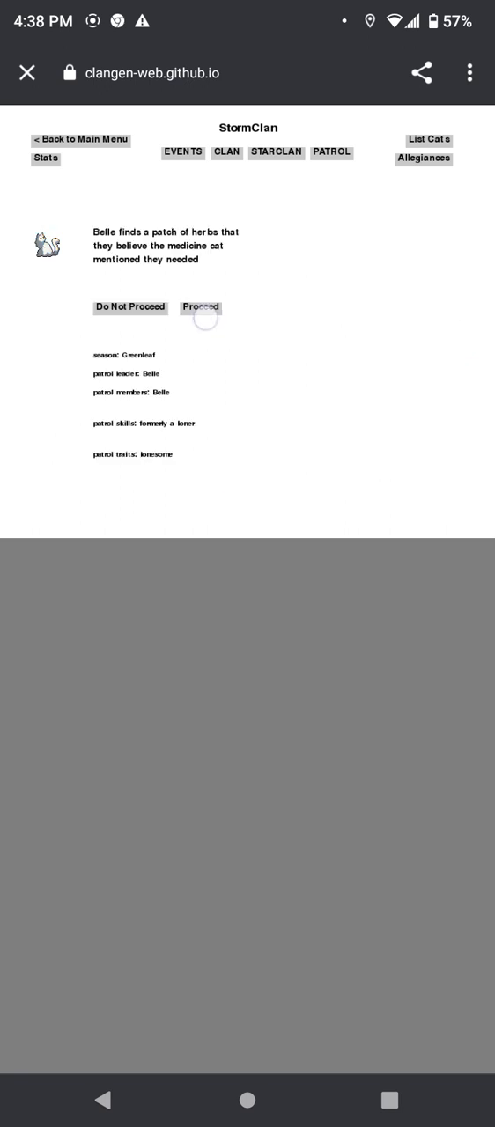
{"action": "left_click", "coordinate": [200, 307]}
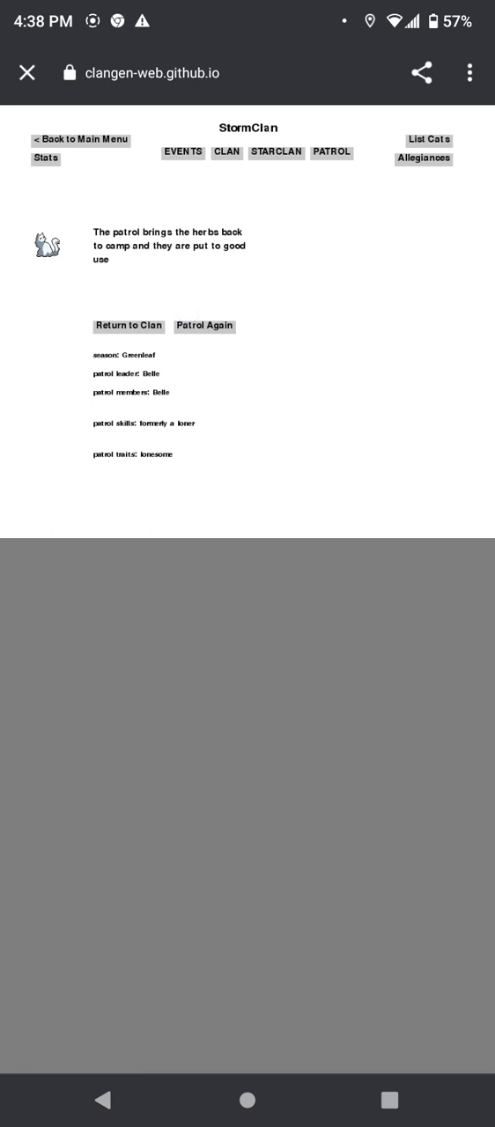
{"action": "left_click", "coordinate": [205, 326]}
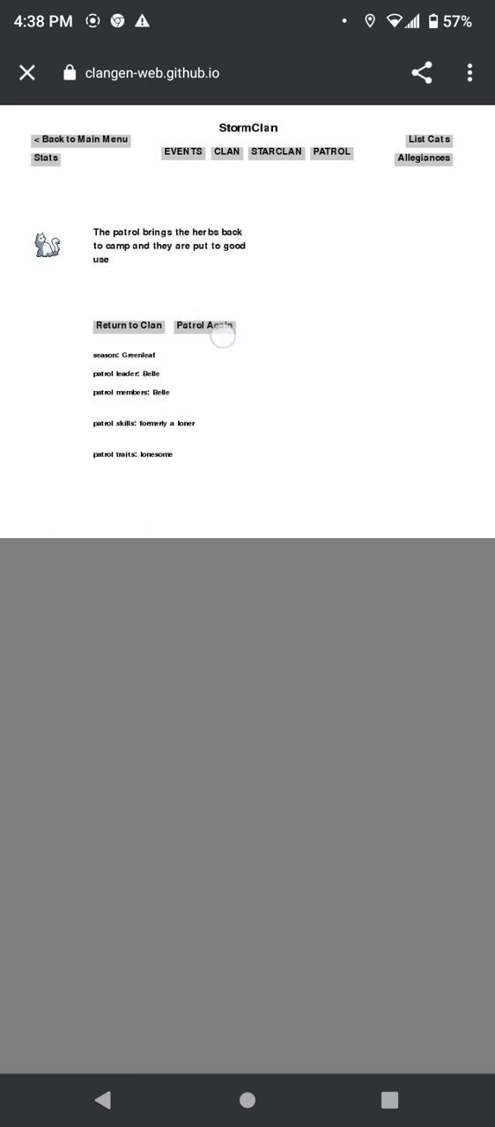
{"action": "left_click", "coordinate": [204, 326]}
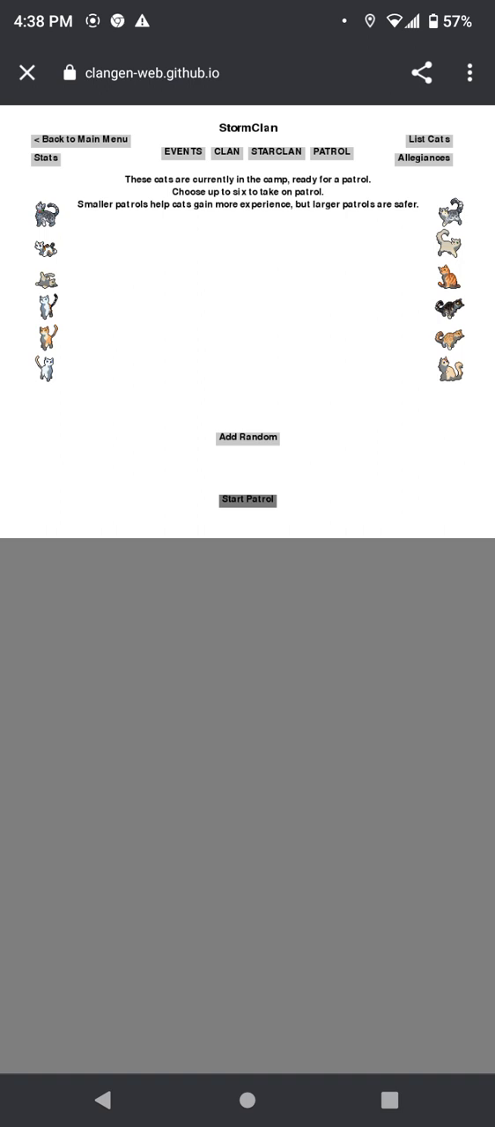
Step: Run Noorefoot's herb patrol and Vinewhisker's patrol that meets a Twoleg trap
{"action": "left_click", "coordinate": [247, 437]}
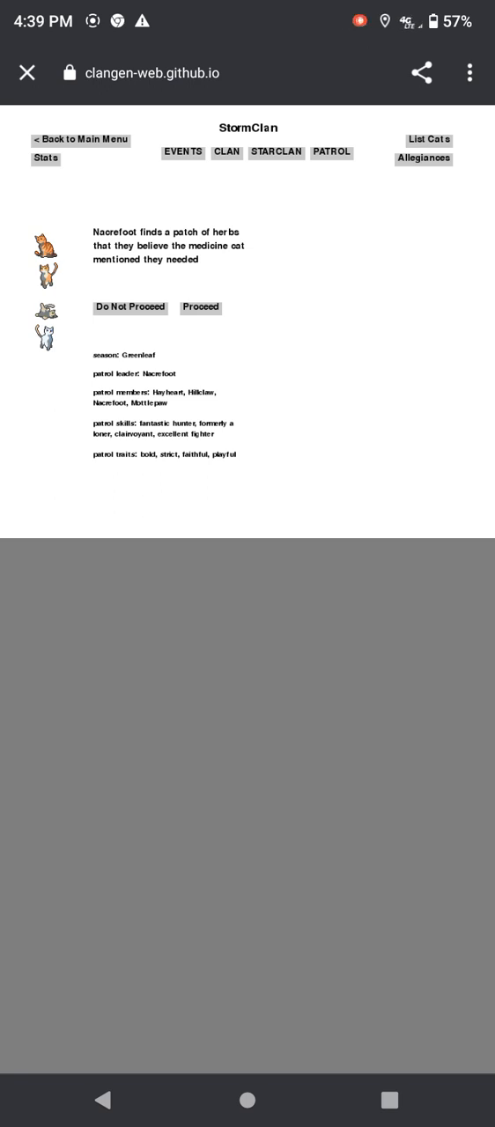
{"action": "left_click", "coordinate": [201, 307]}
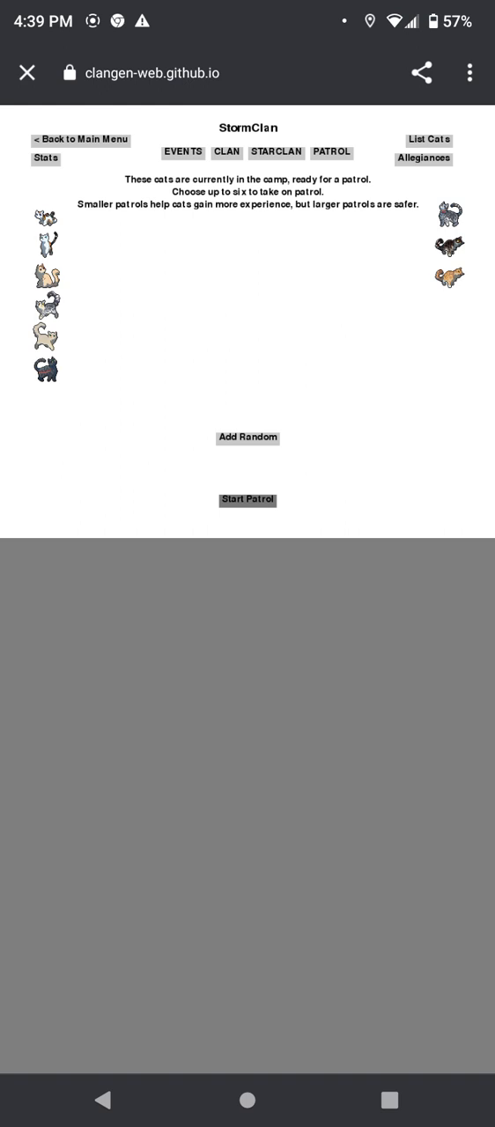
{"action": "left_click", "coordinate": [46, 370]}
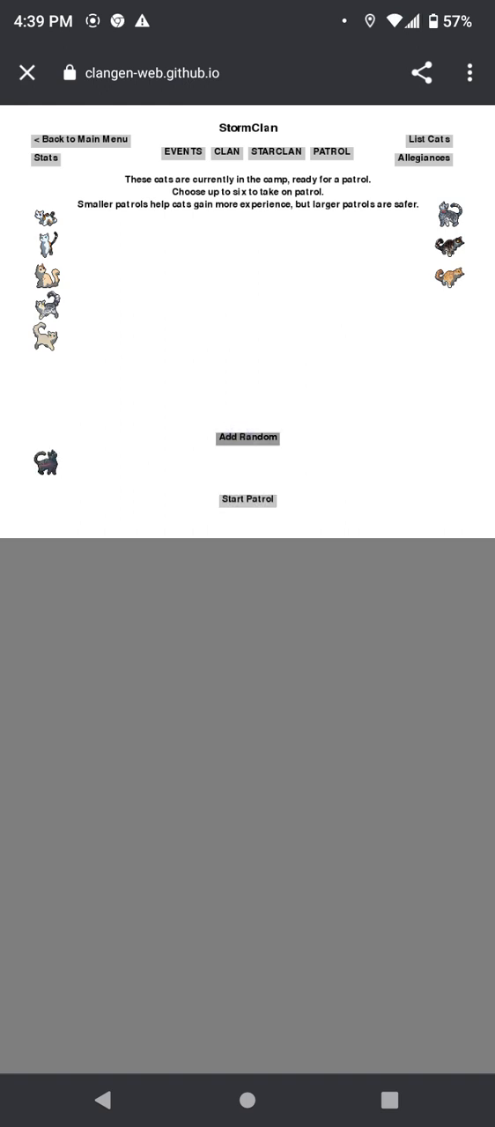
{"action": "left_click", "coordinate": [246, 501]}
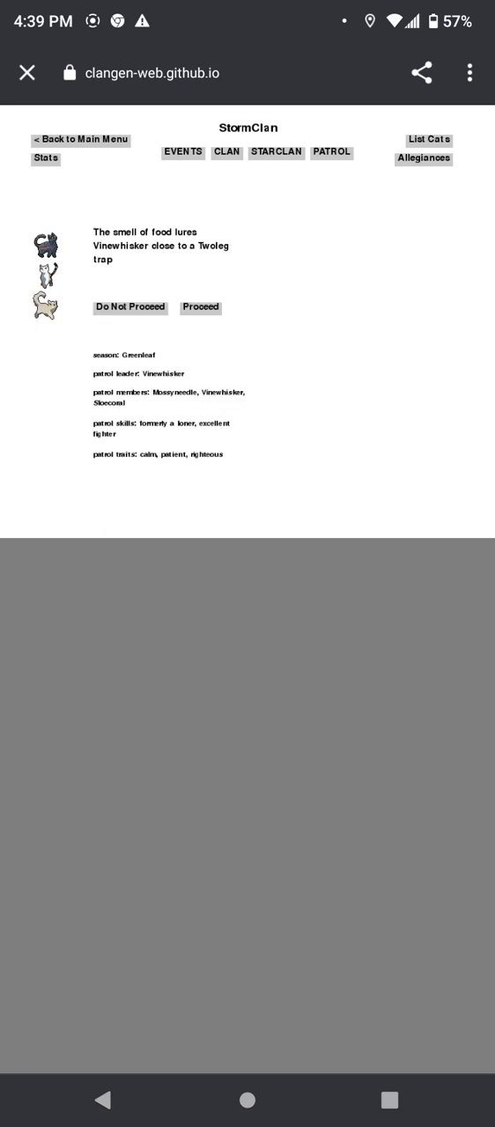
{"action": "left_click", "coordinate": [201, 307]}
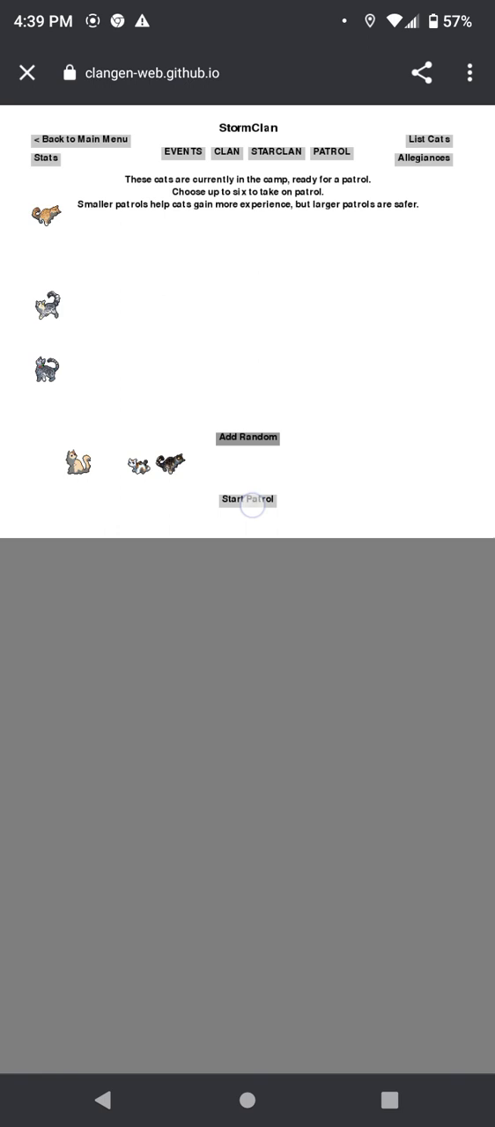
Step: Send Riverholly's three-cat patrol hunting past the Twoleg clearing and return to camp
{"action": "left_click", "coordinate": [247, 500]}
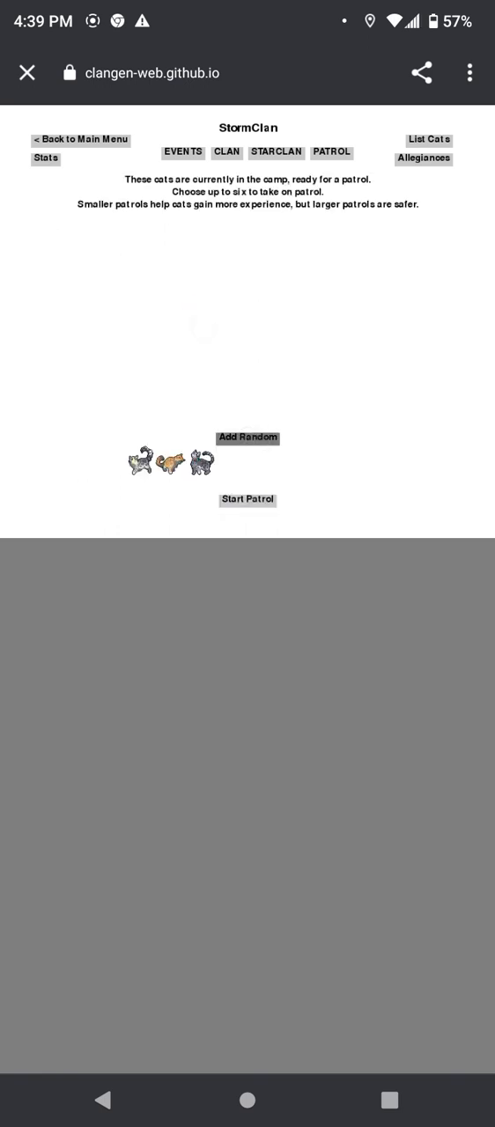
{"action": "left_click", "coordinate": [247, 500]}
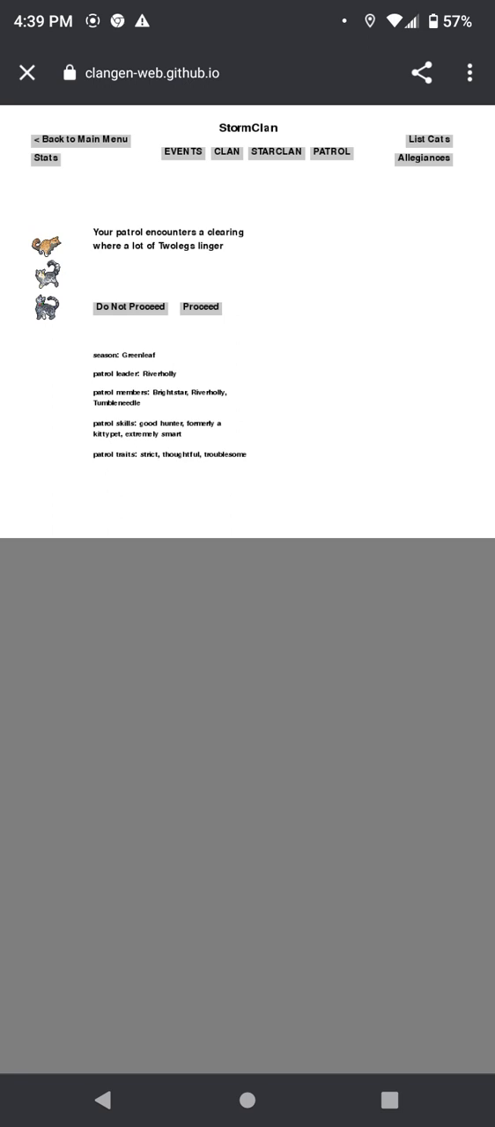
{"action": "left_click", "coordinate": [201, 307]}
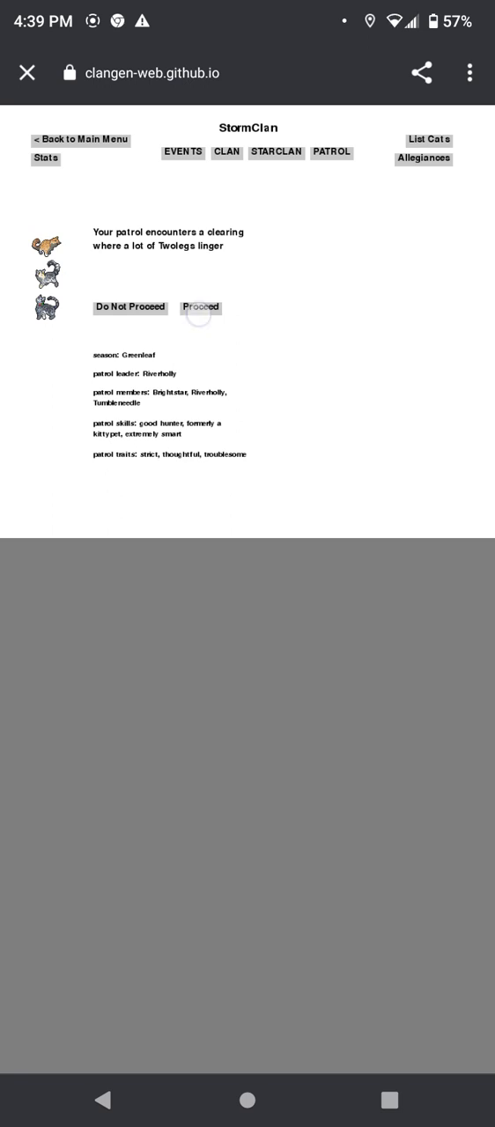
{"action": "left_click", "coordinate": [201, 306]}
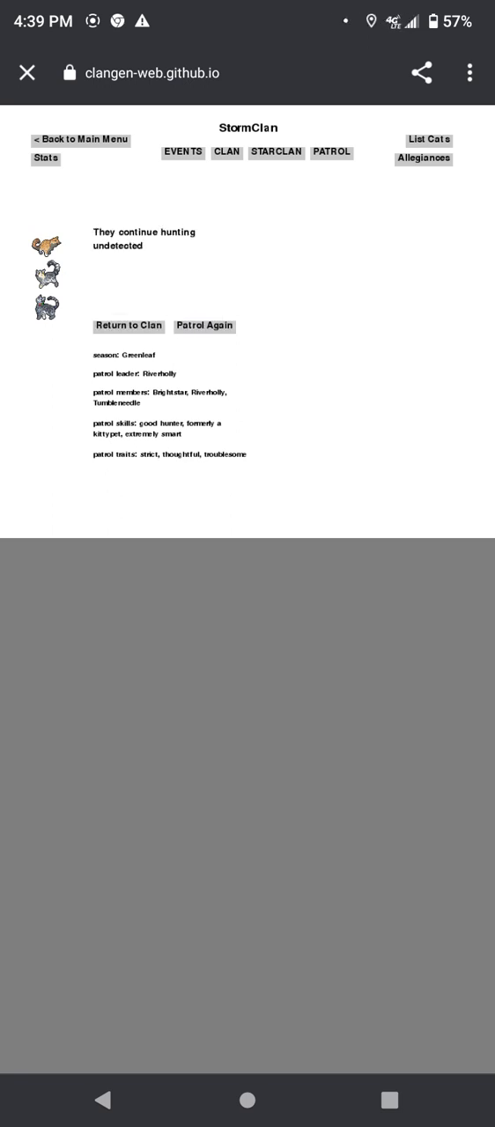
{"action": "left_click", "coordinate": [129, 326]}
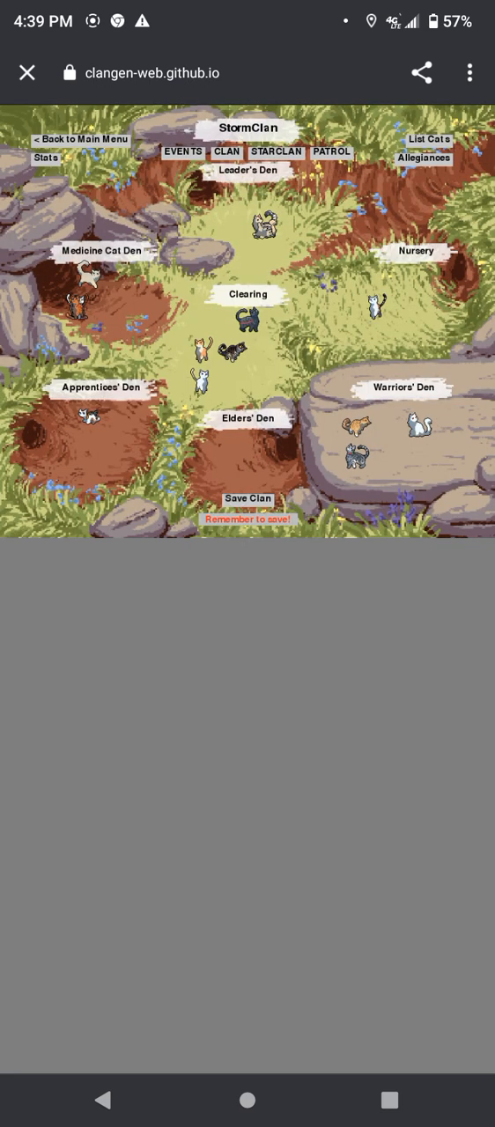
Step: Save StormClan and bring up the events page at Greenleaf, 15 moons
{"action": "left_click", "coordinate": [247, 499]}
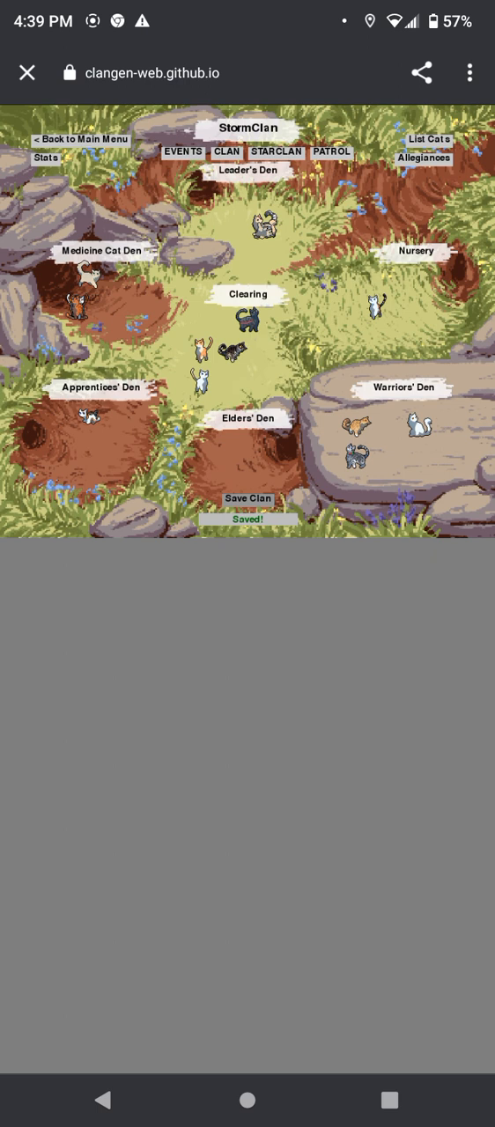
{"action": "left_click", "coordinate": [247, 501]}
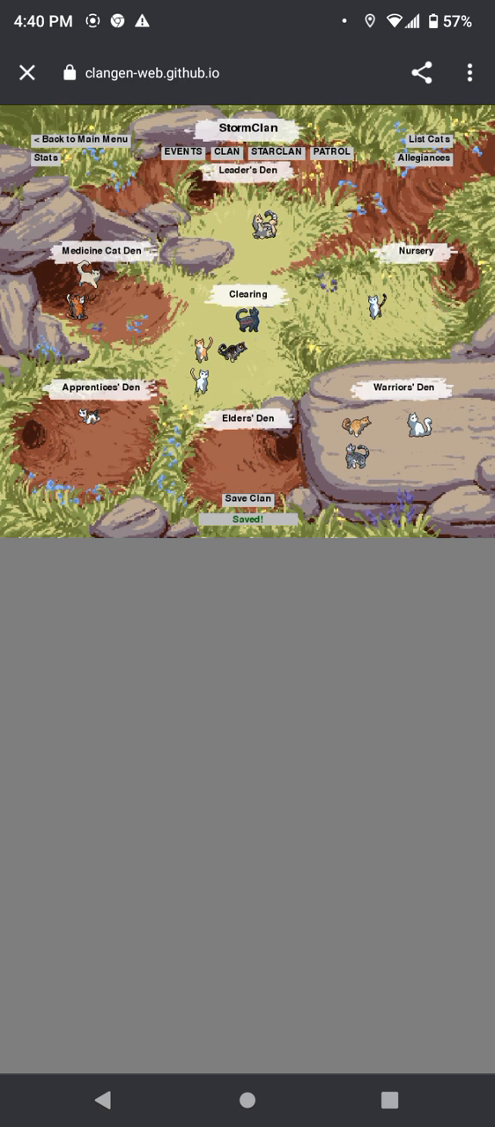
{"action": "left_click", "coordinate": [183, 152]}
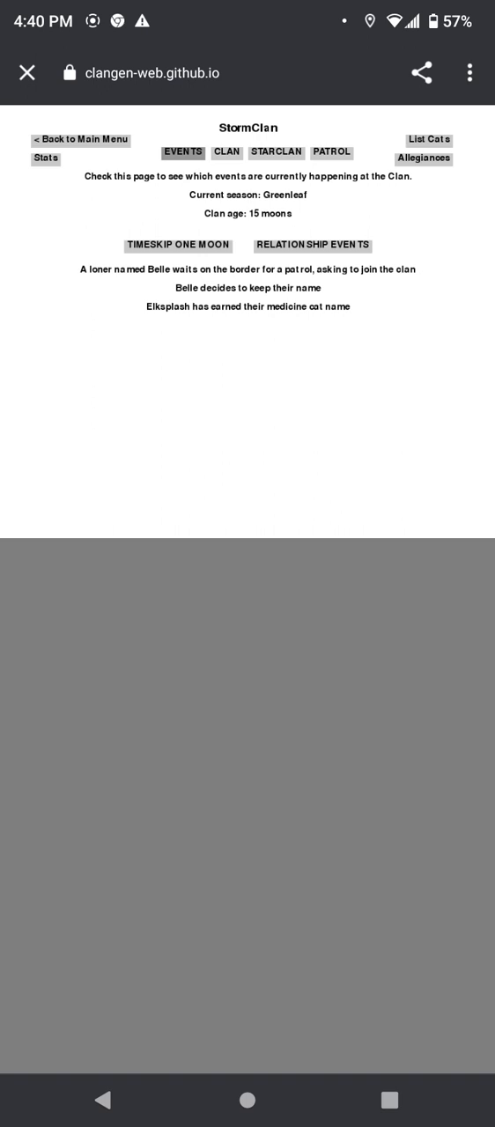
Step: Age StormClan to 16 moons, check the cat list, and save the clan from camp
{"action": "left_click", "coordinate": [178, 246]}
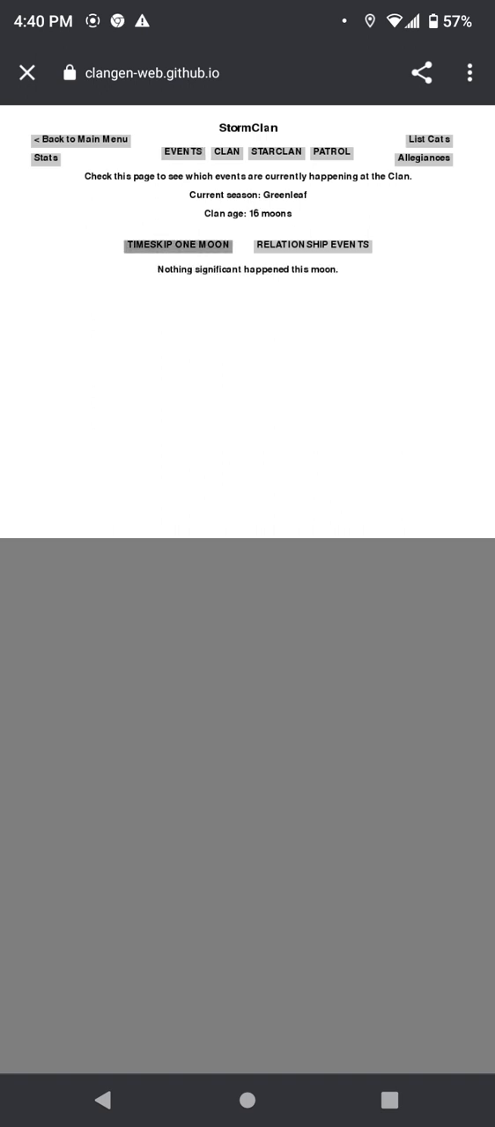
{"action": "left_click", "coordinate": [428, 141]}
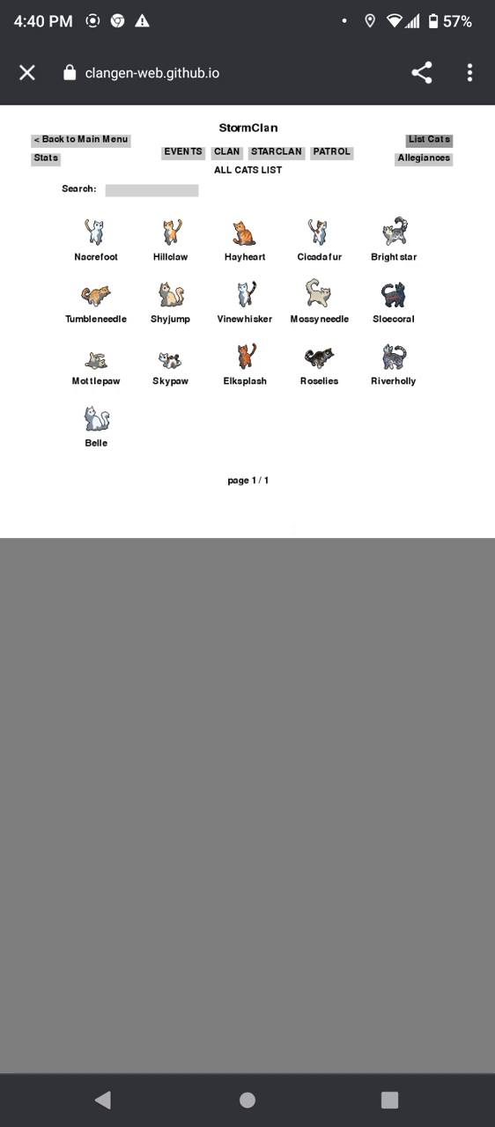
{"action": "left_click", "coordinate": [226, 151]}
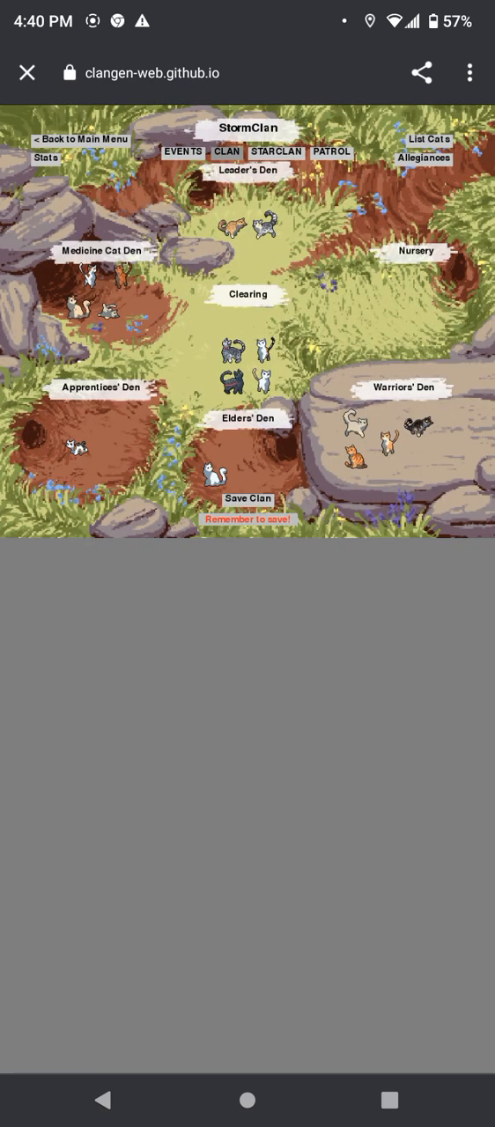
{"action": "left_click", "coordinate": [247, 501]}
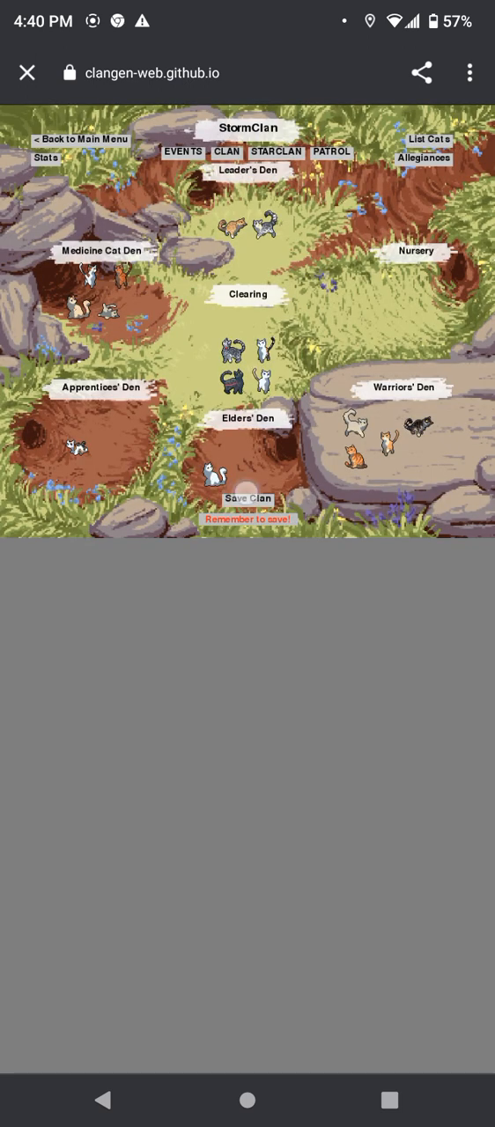
{"action": "left_click", "coordinate": [247, 500]}
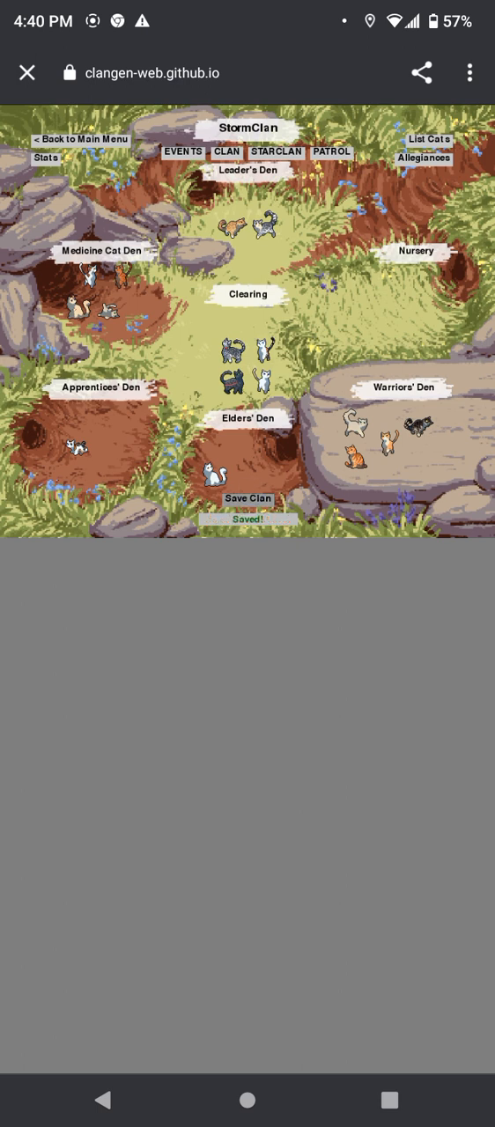